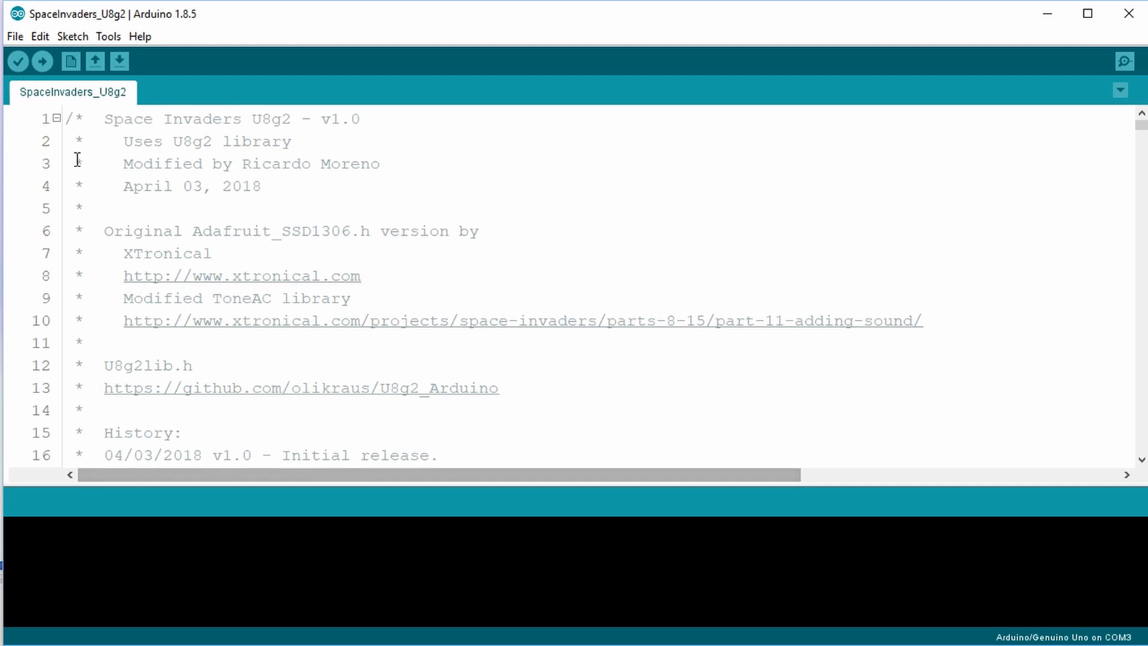
# Open IR_Receiver_Module.ino from code > Lesson 14 IR Receiver Module > IR_Receiver_Module.
pyautogui.click(14, 36)
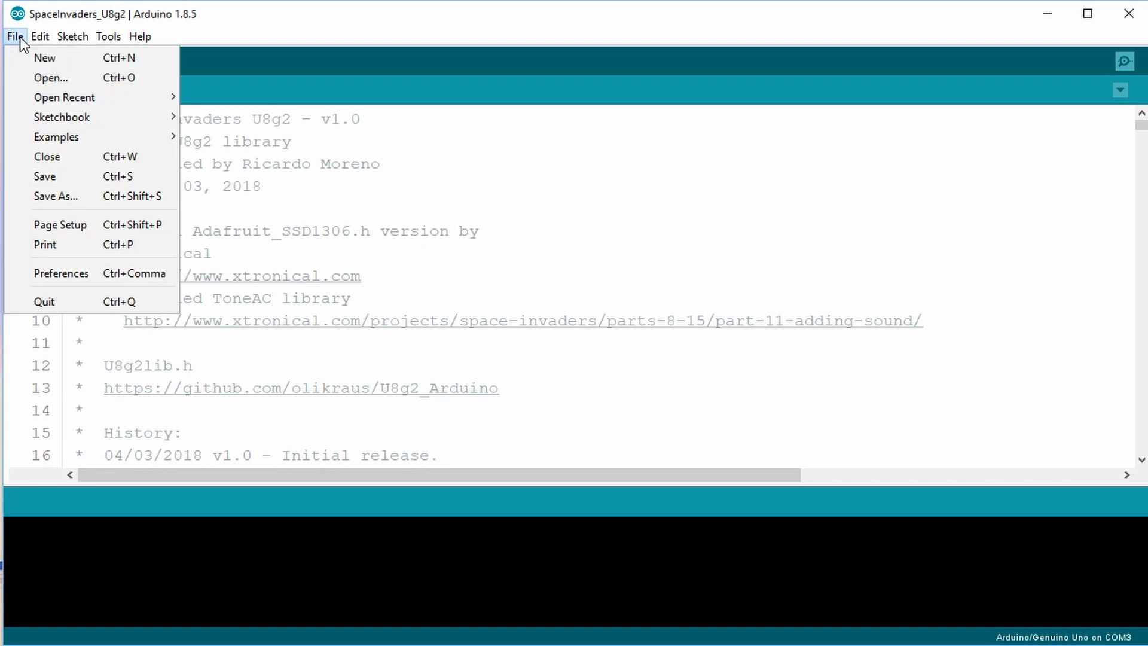
pyautogui.click(51, 78)
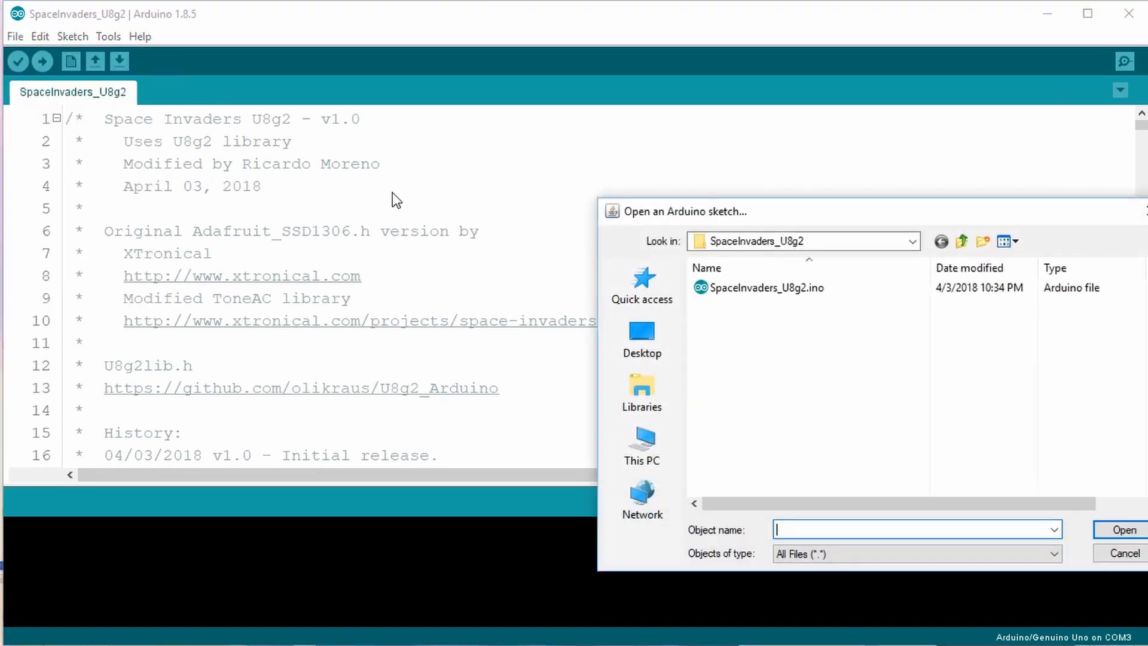
pyautogui.moveTo(928, 252)
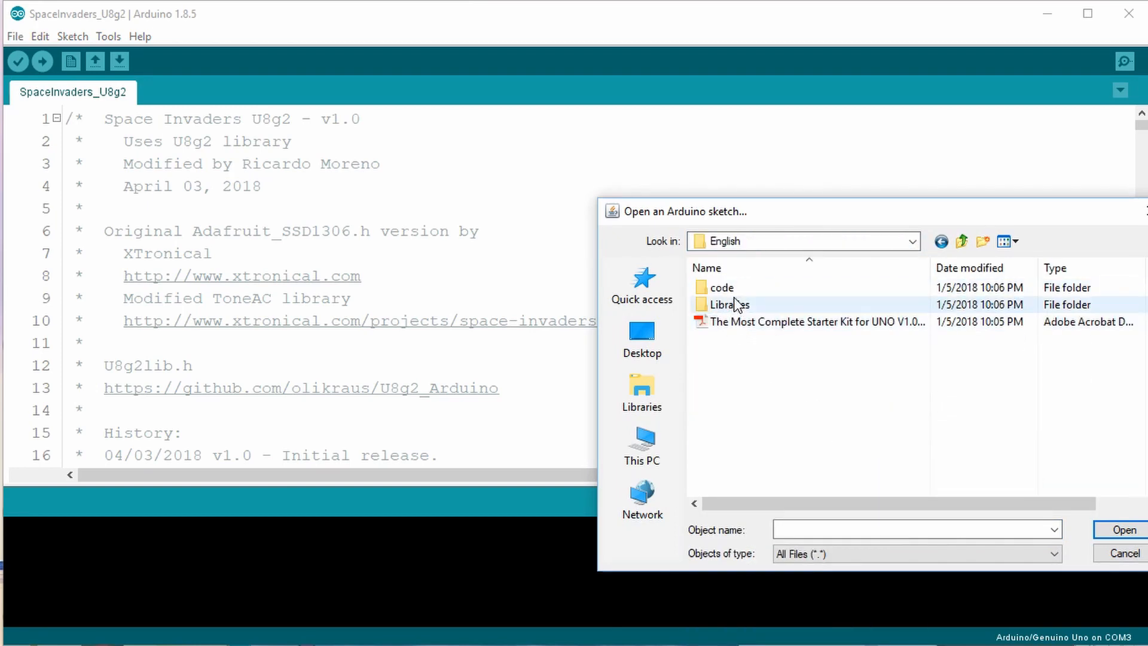
pyautogui.doubleClick(722, 286)
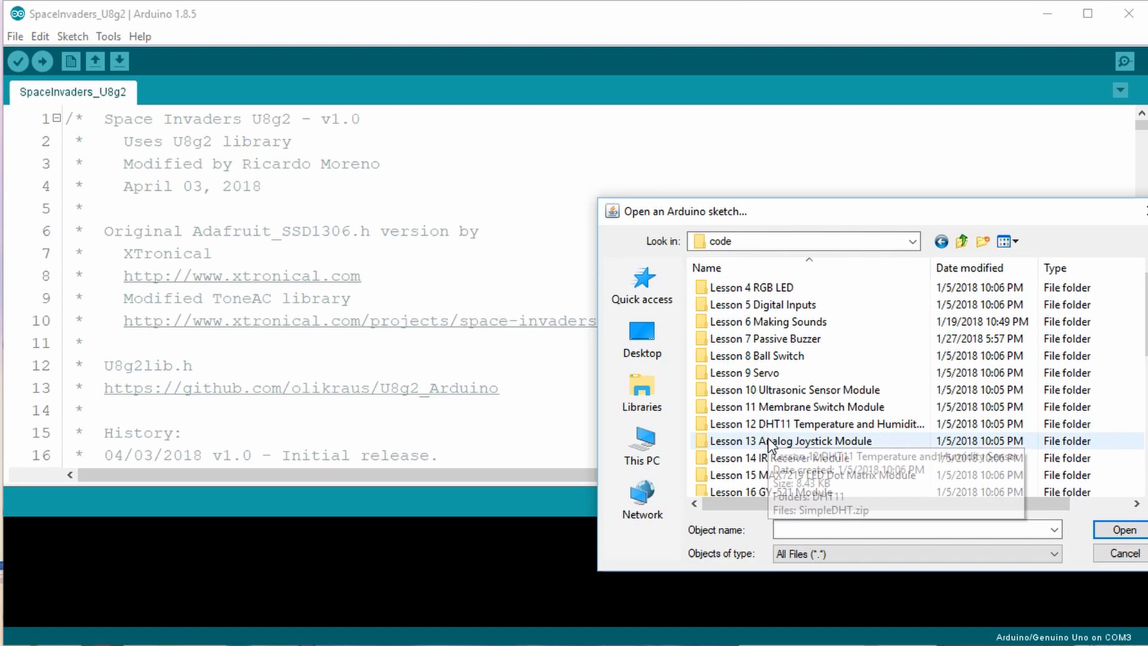
pyautogui.doubleClick(784, 457)
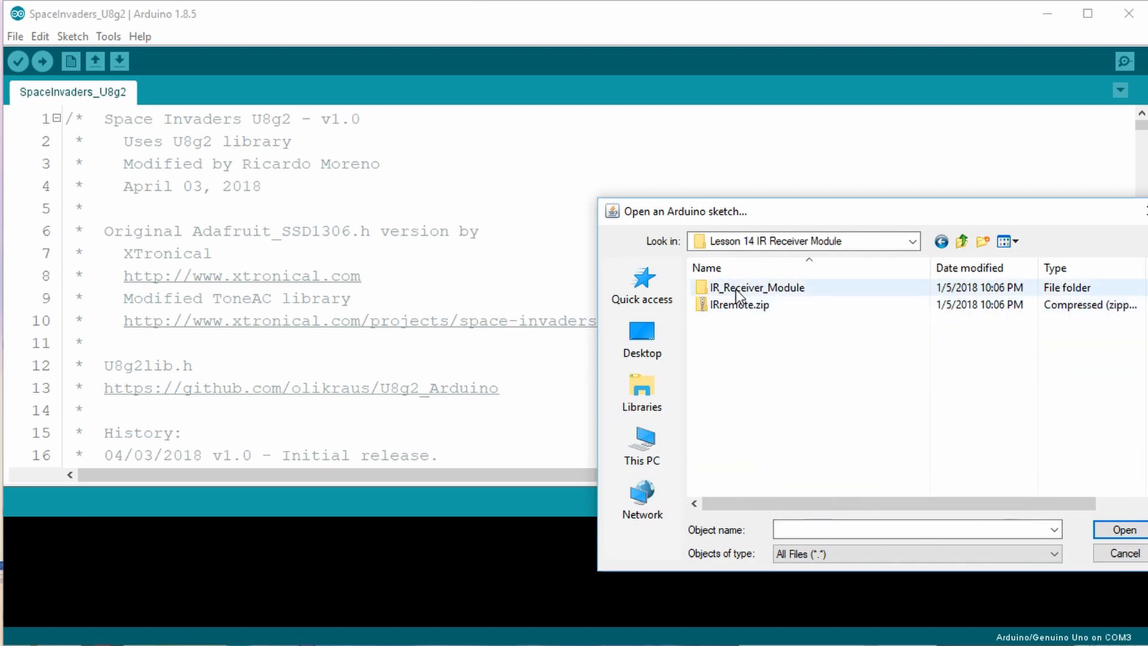
pyautogui.doubleClick(757, 287)
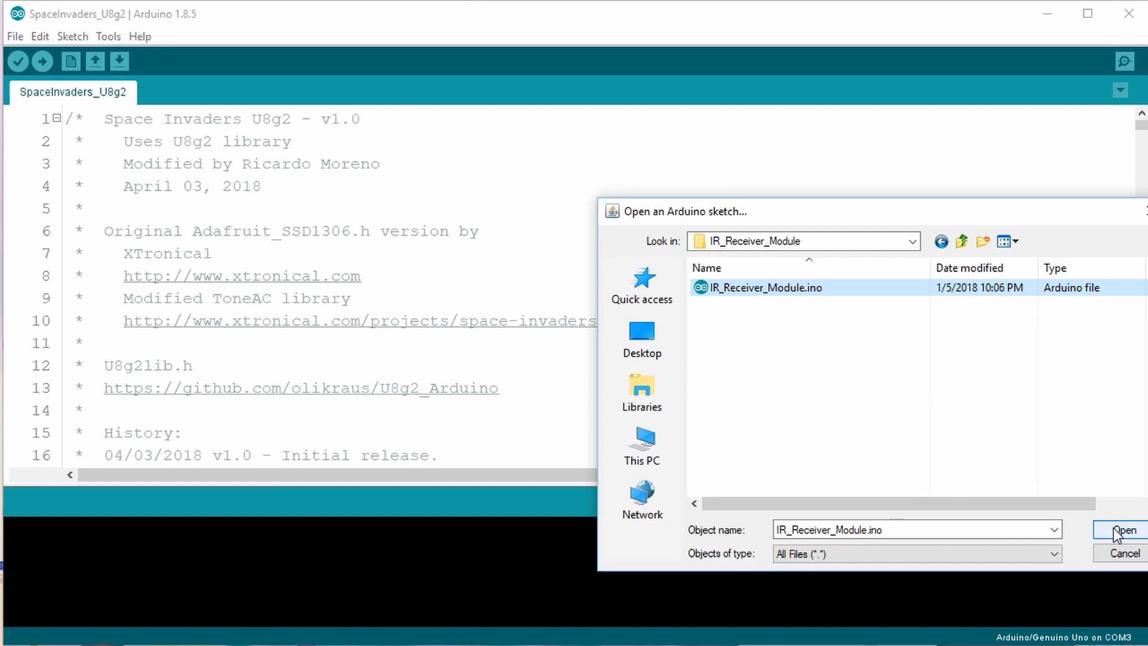
pyautogui.click(1122, 530)
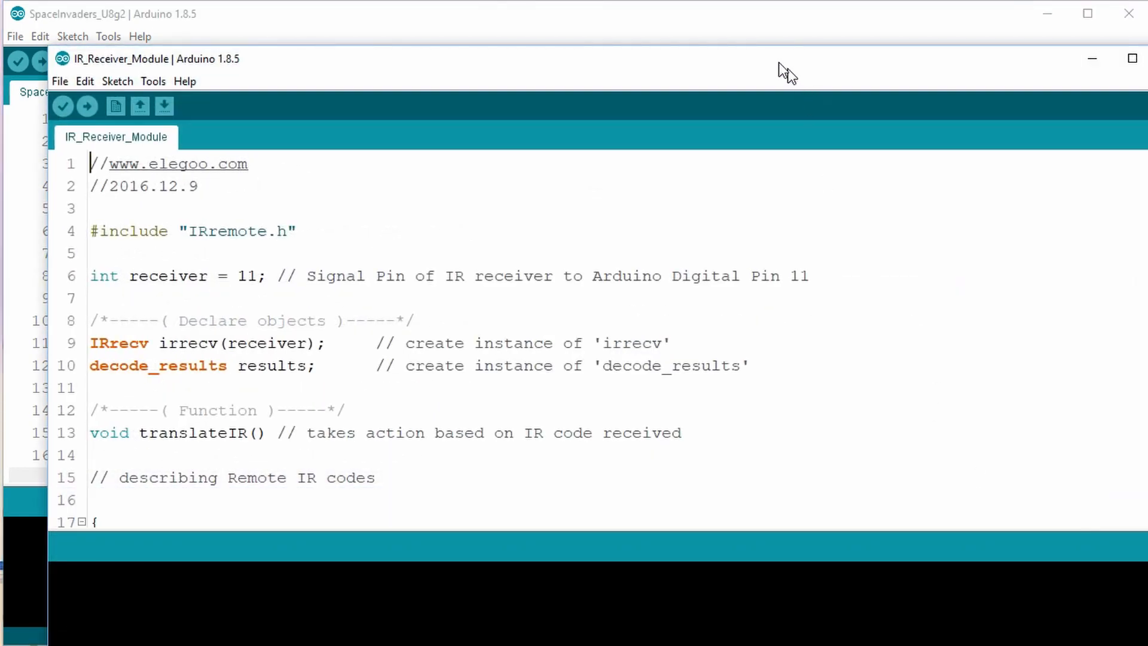
# Maximize the sketch window and scroll the Include Library list to check for IRremote.
pyautogui.click(1131, 59)
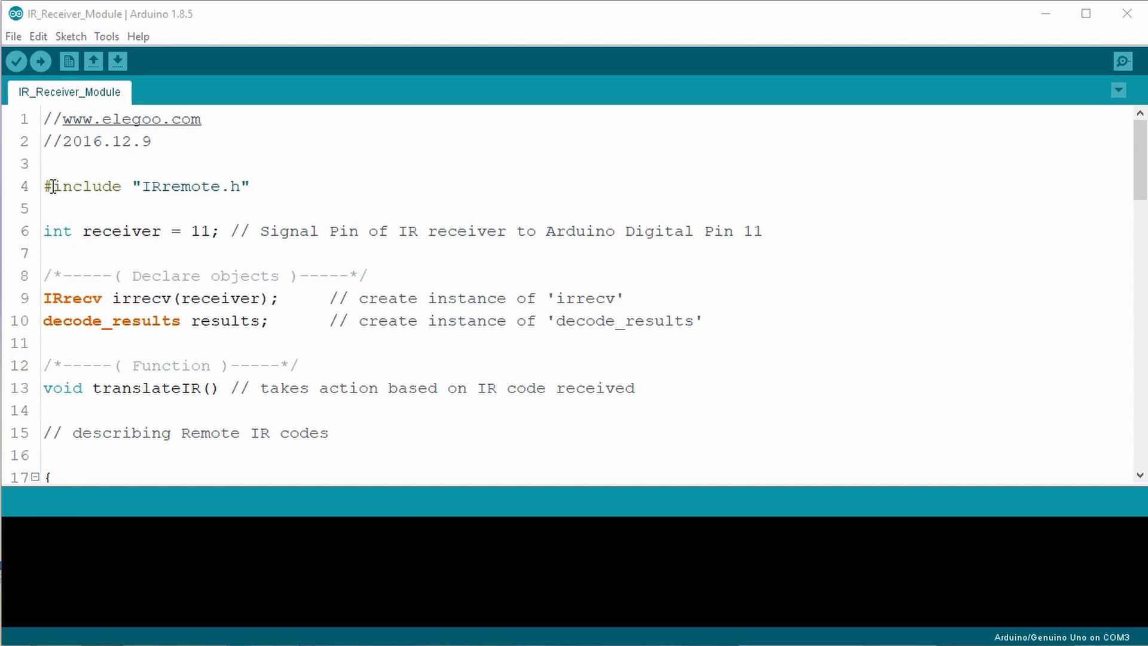
pyautogui.doubleClick(82, 186)
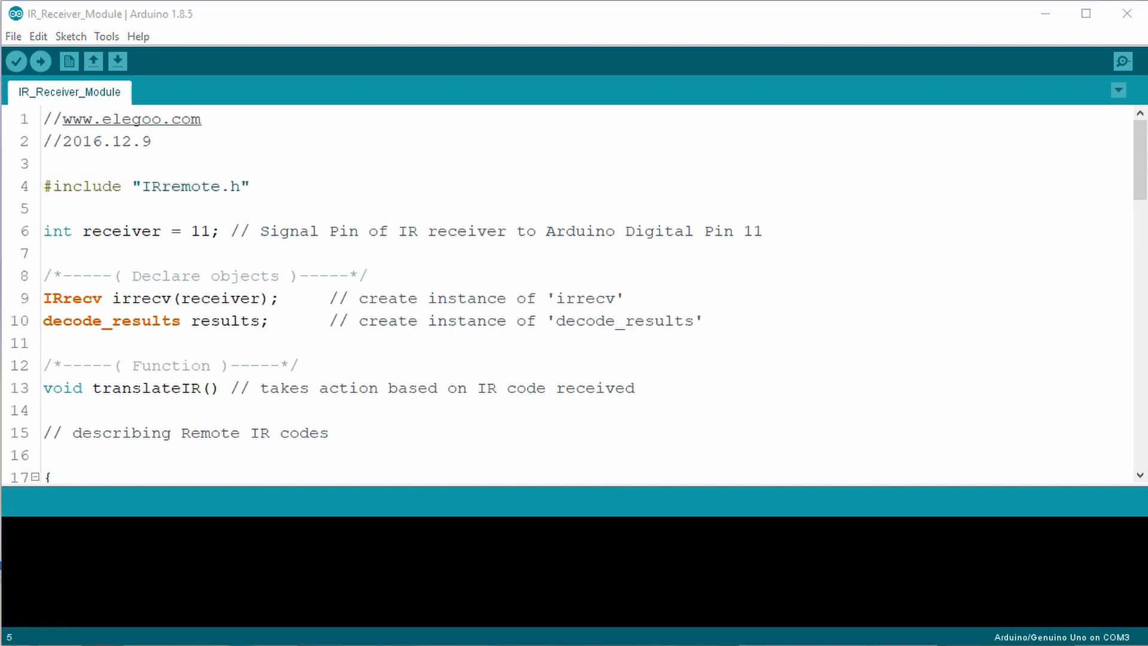
pyautogui.click(71, 36)
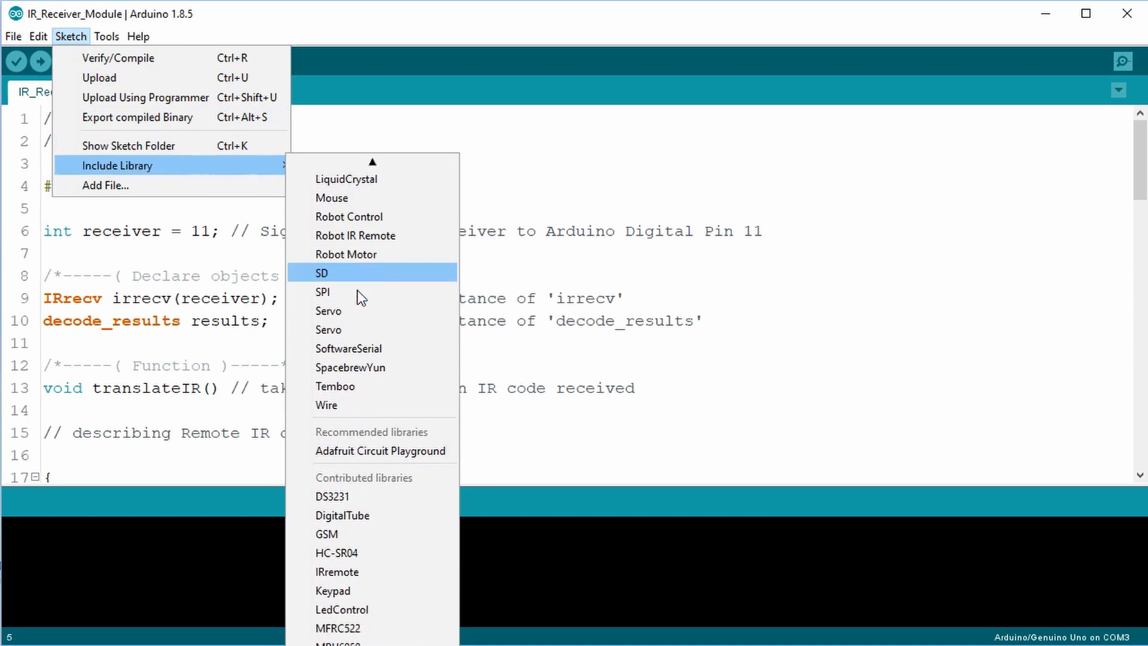
pyautogui.scroll(-3)
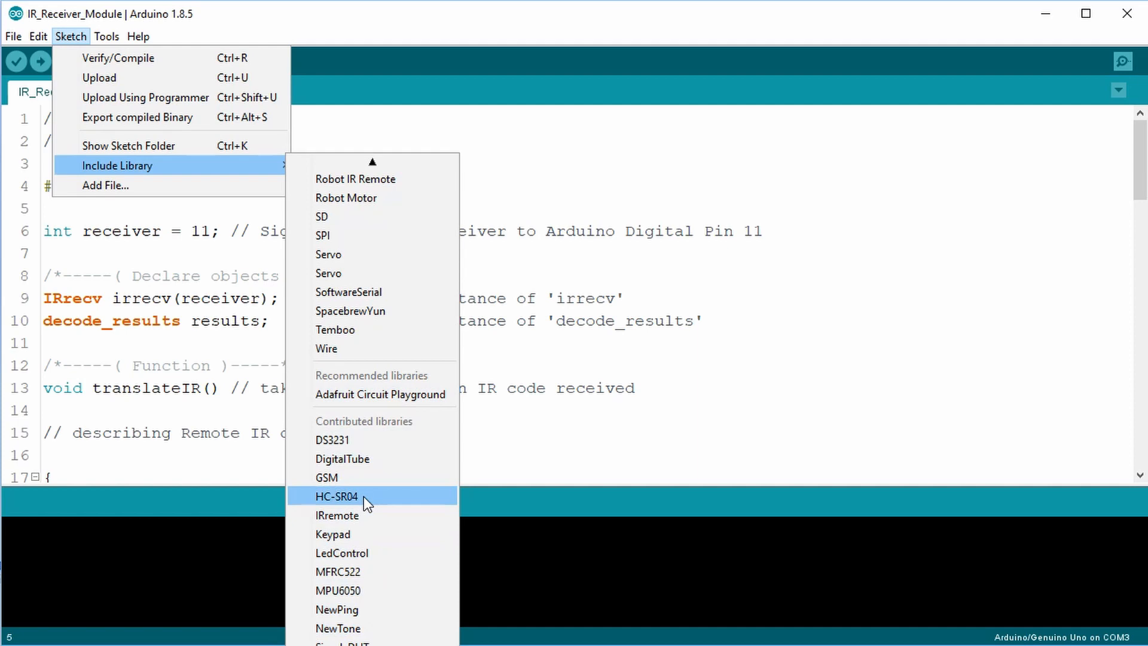
pyautogui.moveTo(355, 179)
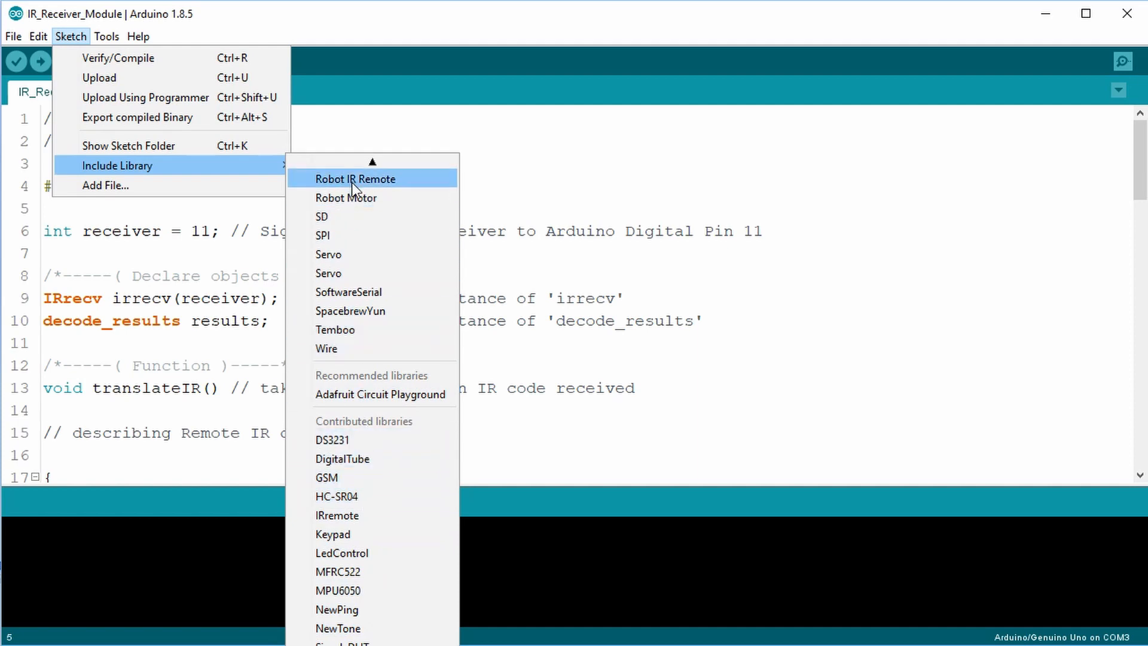
pyautogui.moveTo(337, 515)
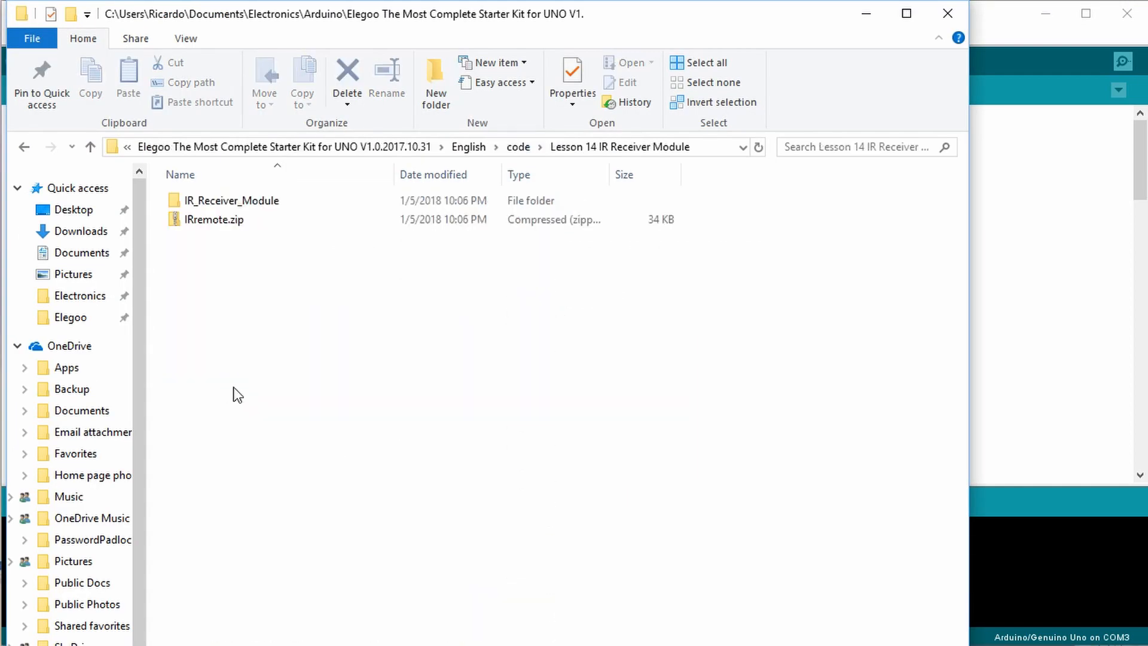
# Open IRremote.h from IRremote.zip and follow its arcfn.com library link.
pyautogui.click(215, 220)
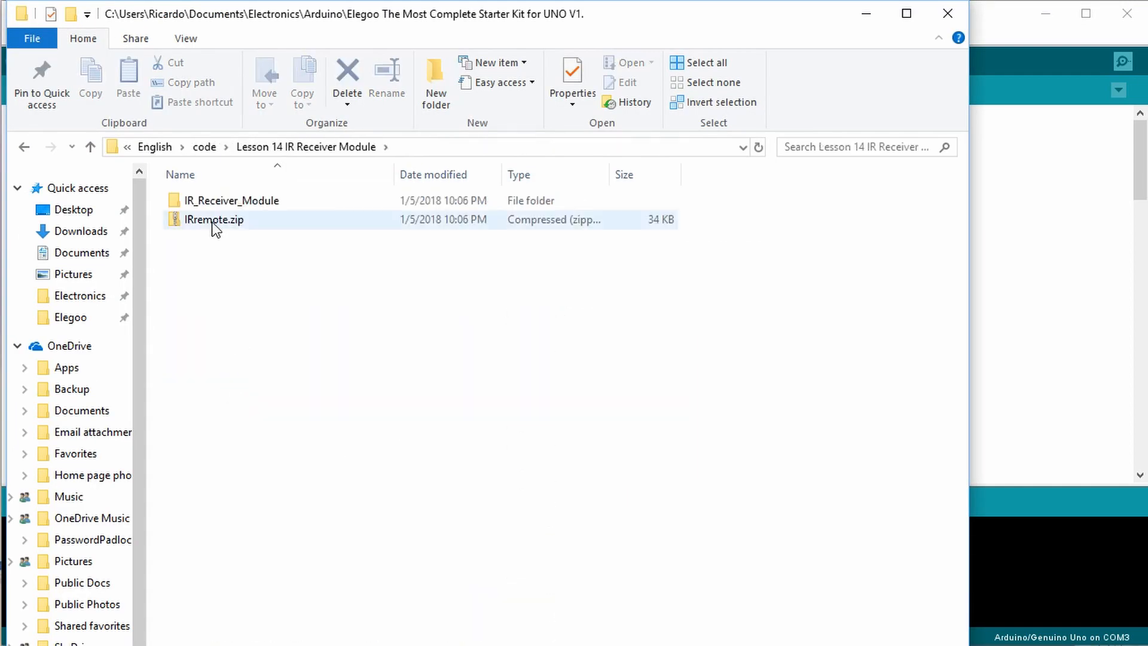
pyautogui.doubleClick(214, 219)
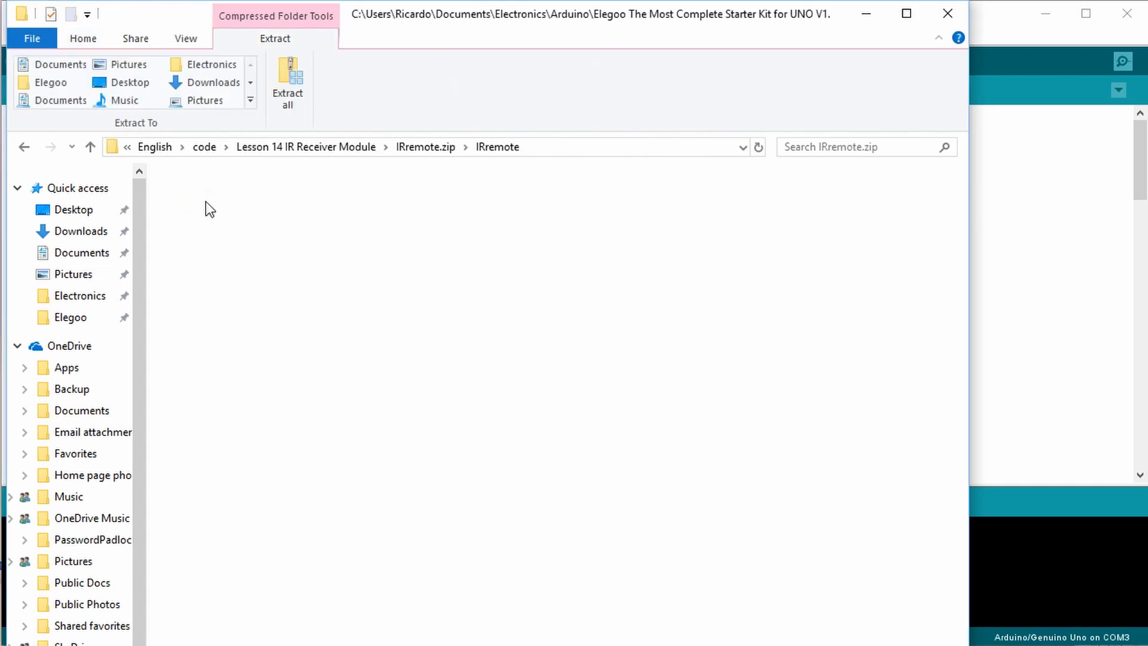
pyautogui.click(210, 238)
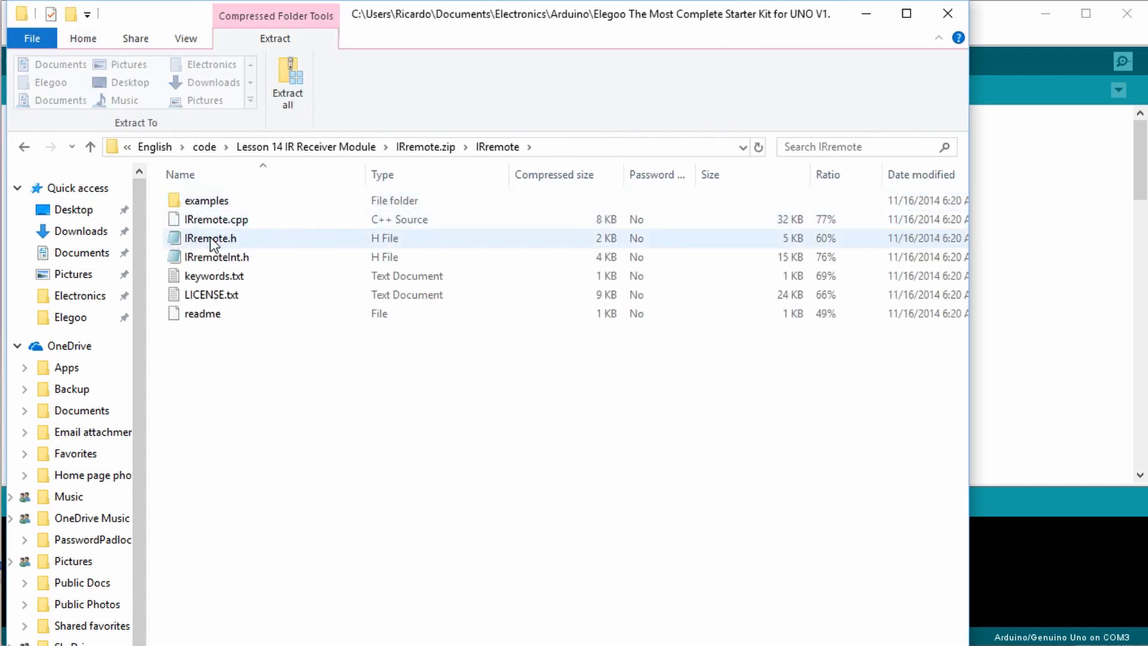
pyautogui.click(210, 238)
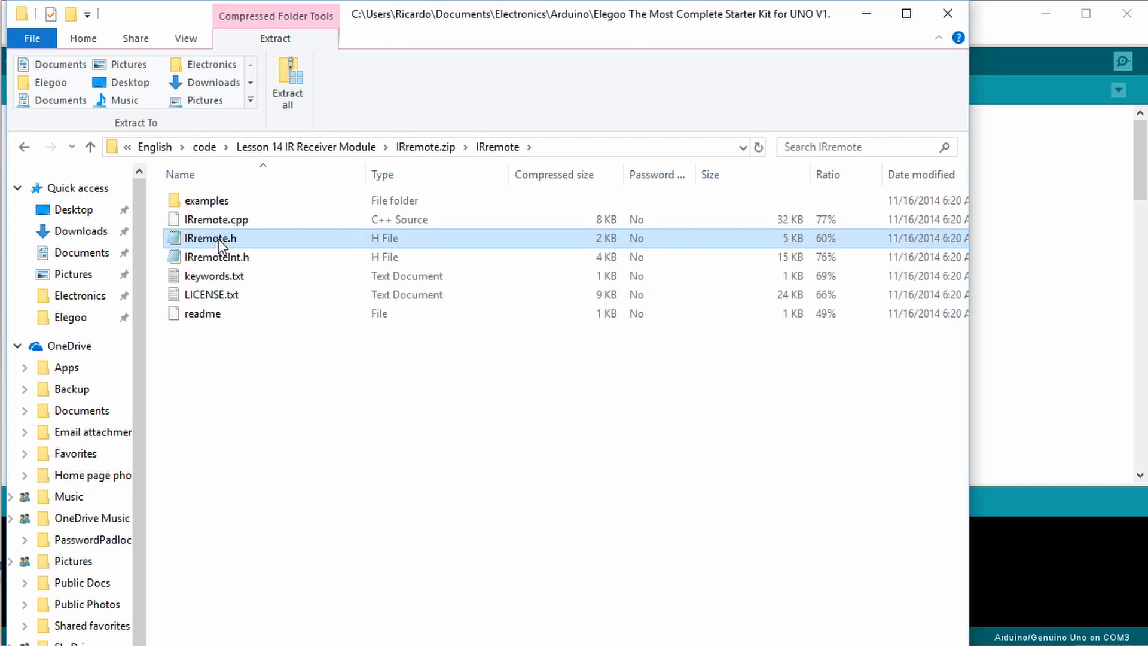
pyautogui.doubleClick(210, 238)
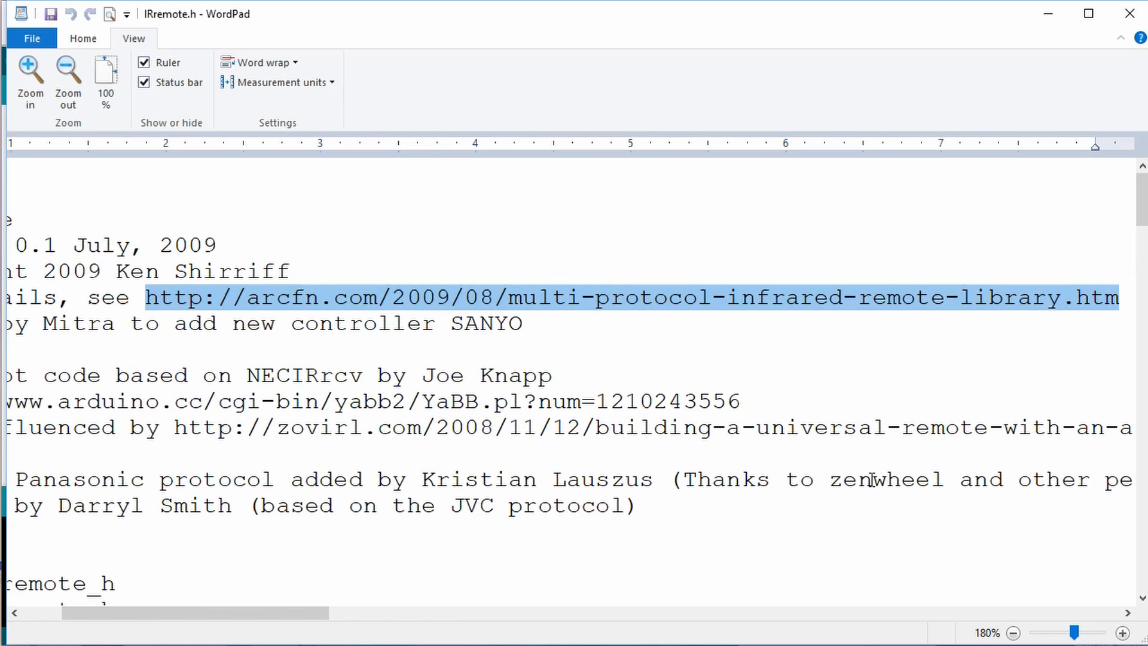
pyautogui.click(630, 298)
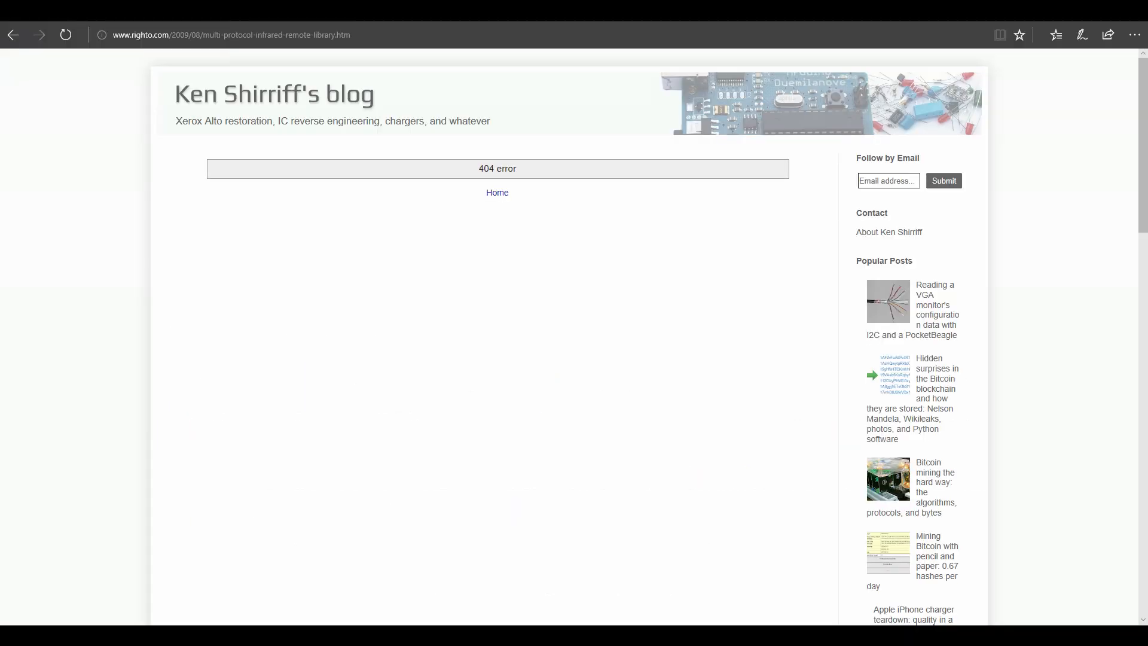
# From the blog home, open the Multi-Protocol Infrared Remote Library post and its GitHub link.
pyautogui.click(496, 192)
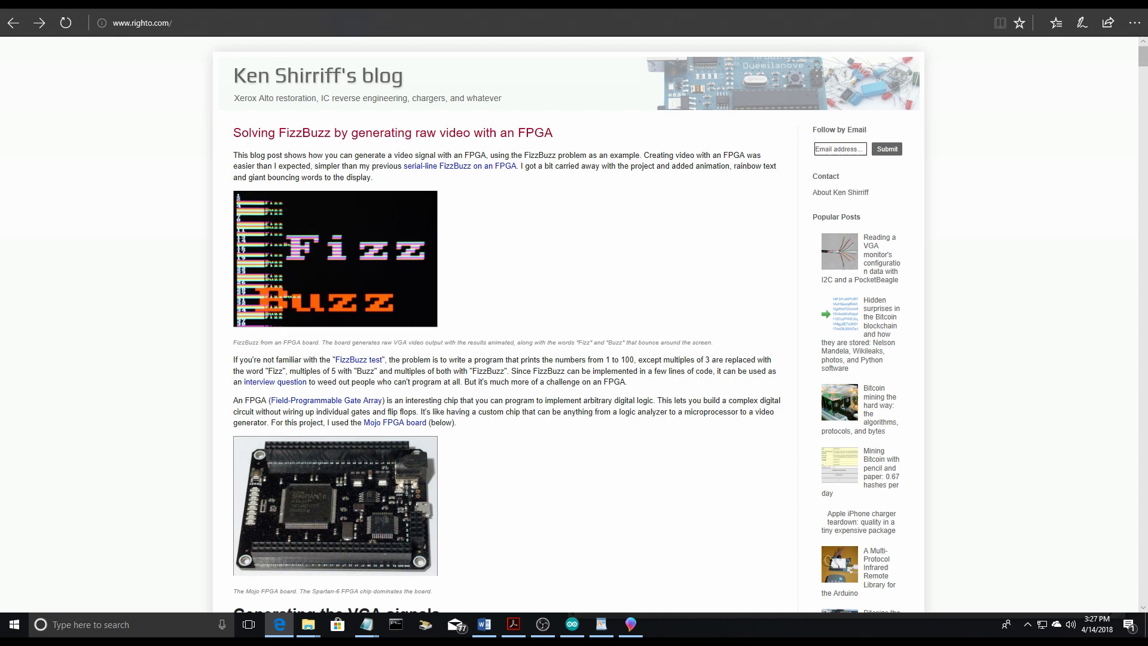
pyautogui.click(880, 577)
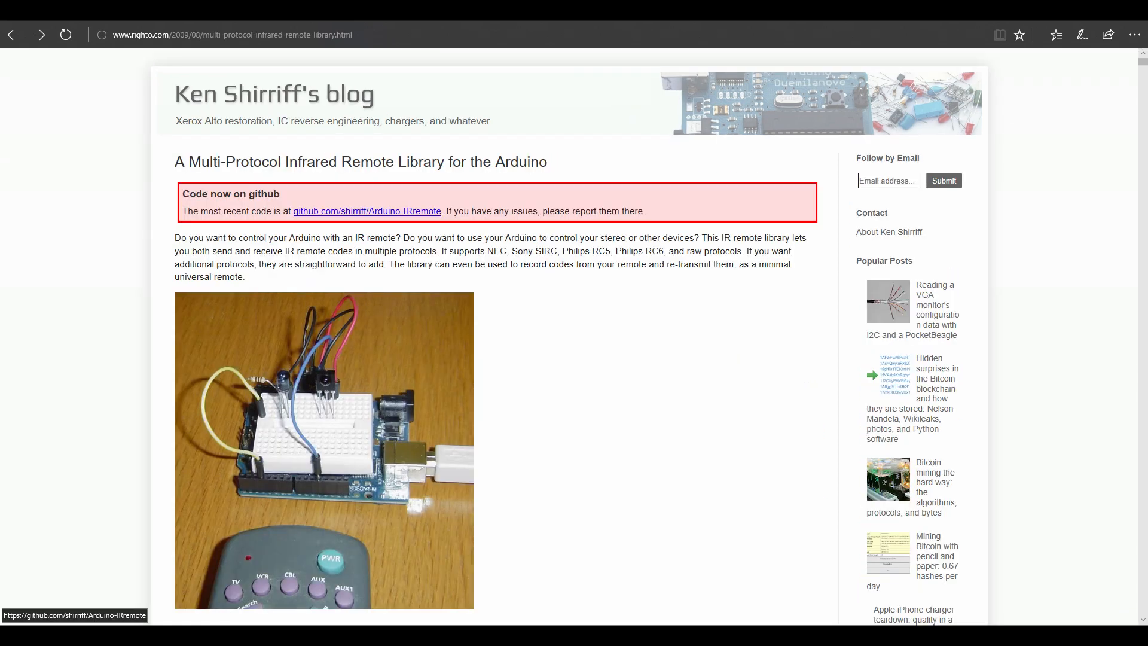
pyautogui.click(366, 211)
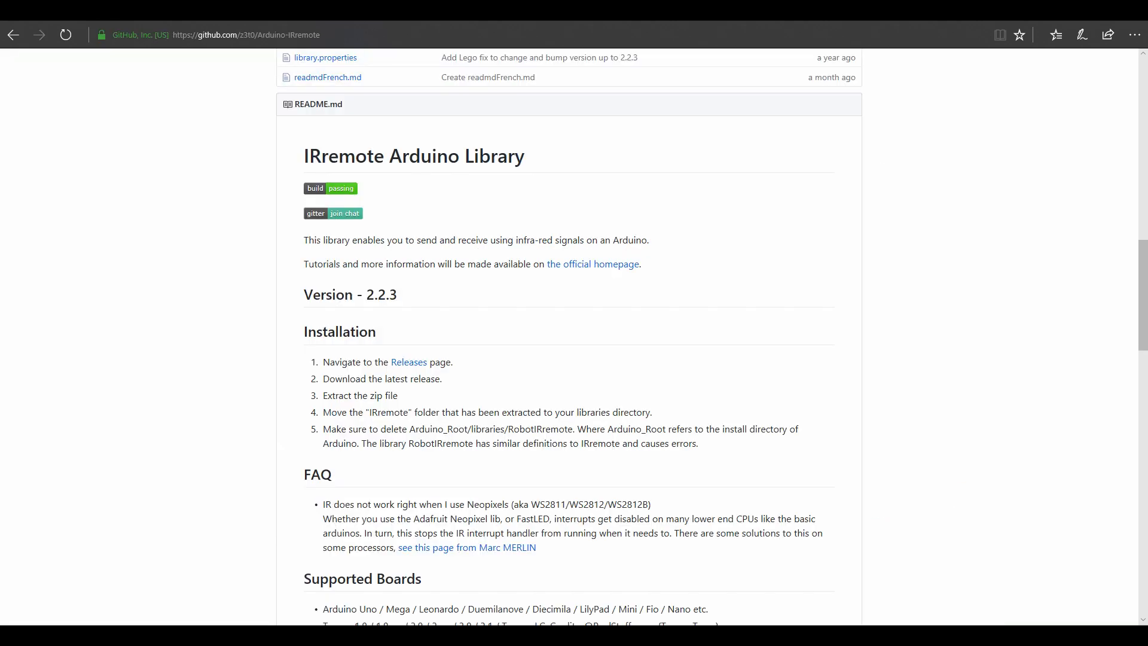
# Download the Arduino-IRremote repository as a ZIP via Clone or download.
pyautogui.click(816, 244)
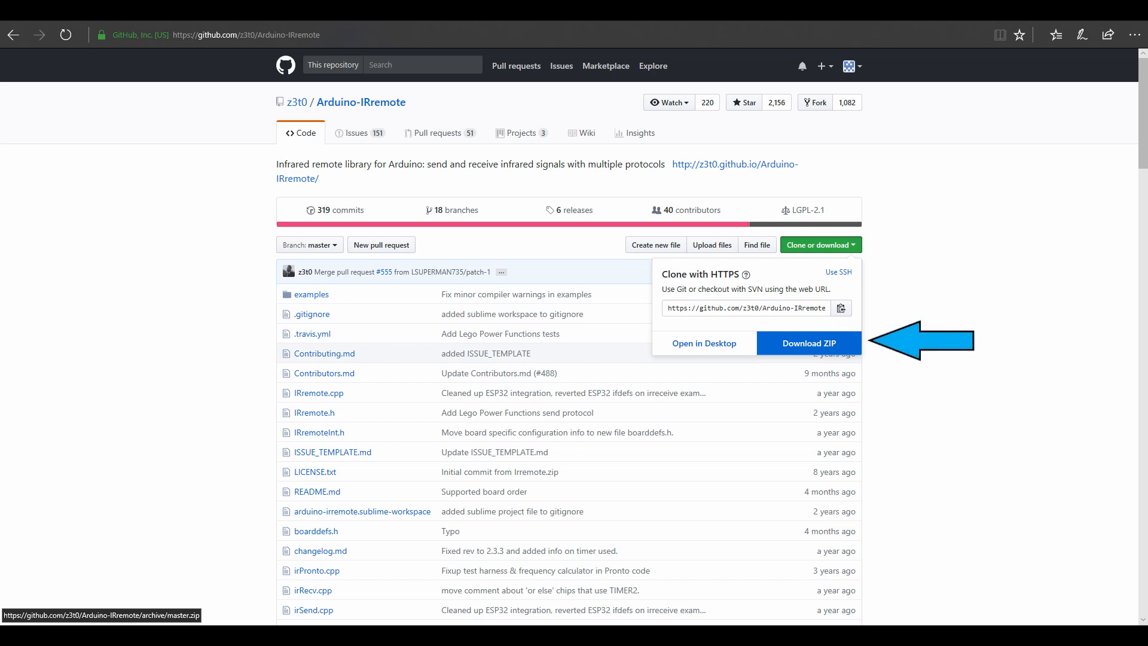
pyautogui.click(808, 343)
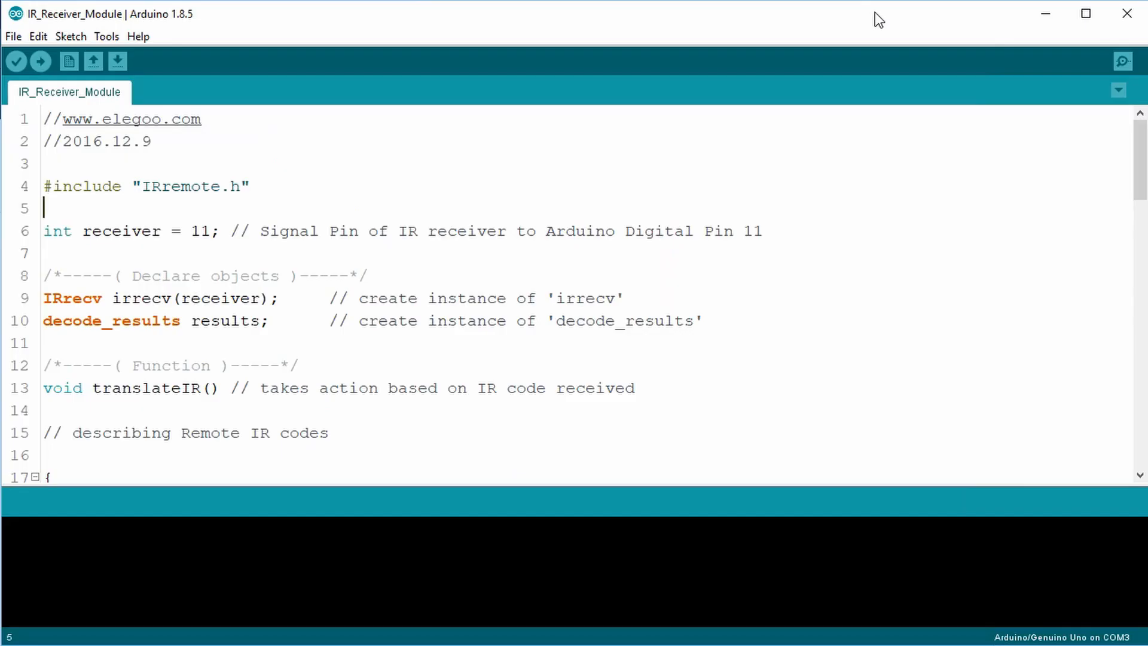
# Choose Add .ZIP Library and pick IRremote.zip from the Downloads folder.
pyautogui.click(71, 36)
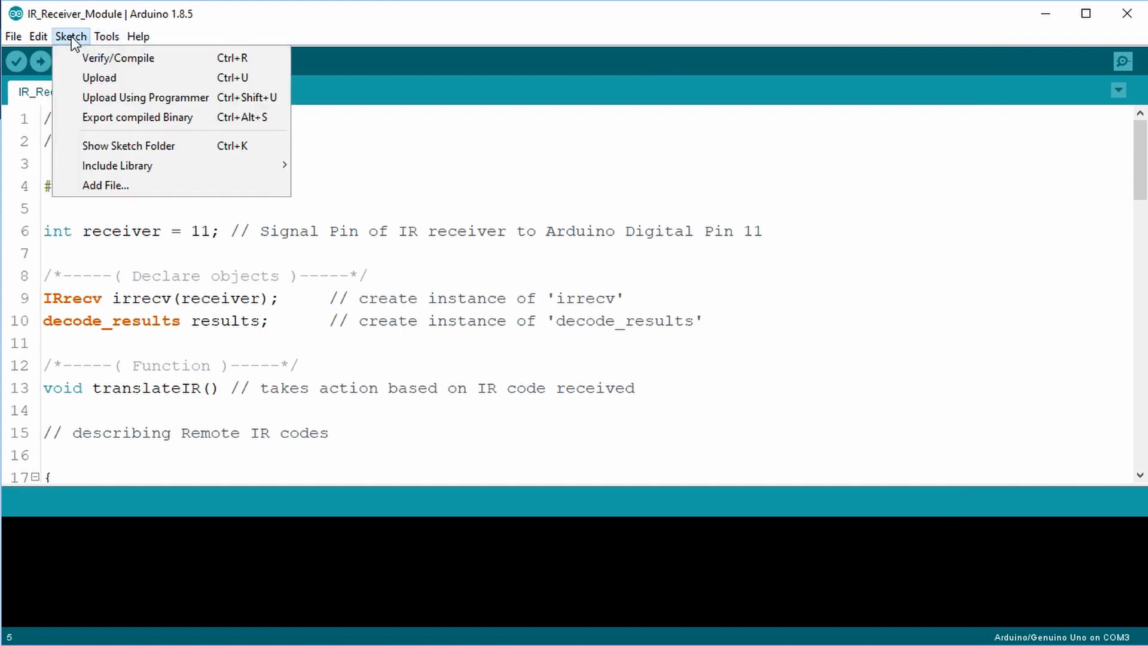
pyautogui.moveTo(117, 166)
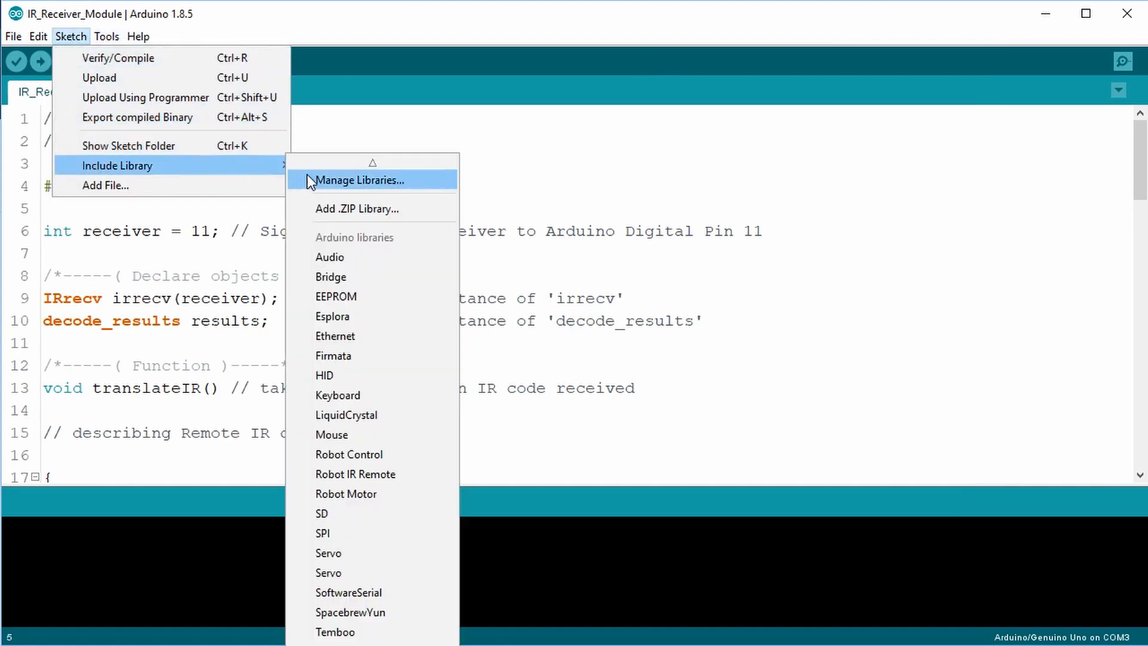
pyautogui.click(356, 208)
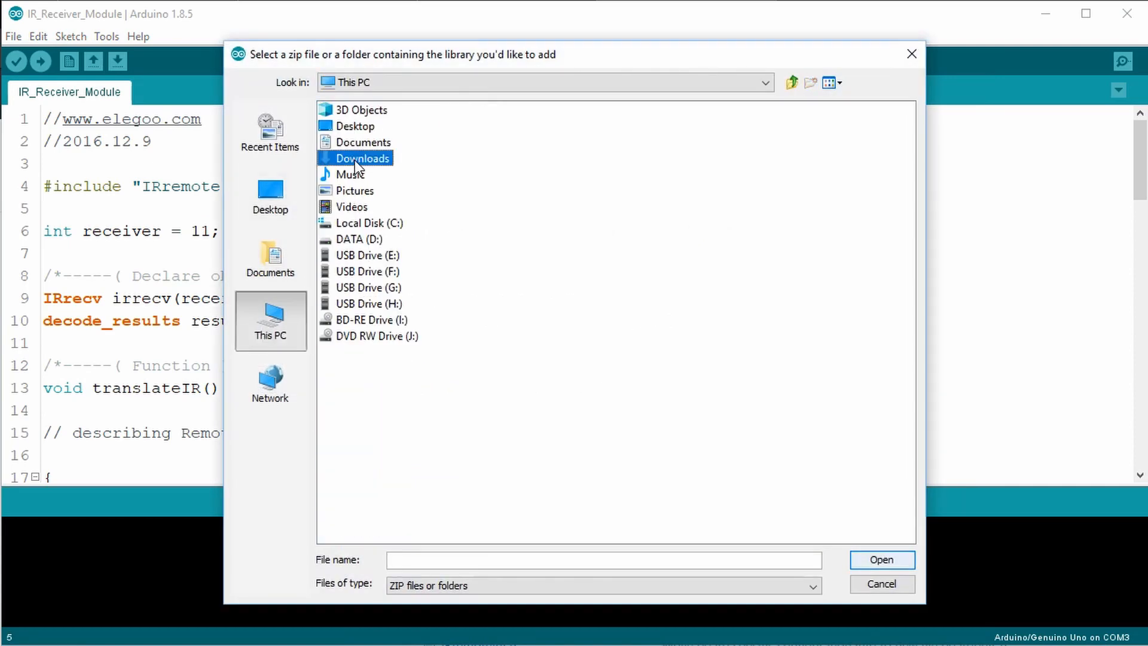
pyautogui.doubleClick(362, 157)
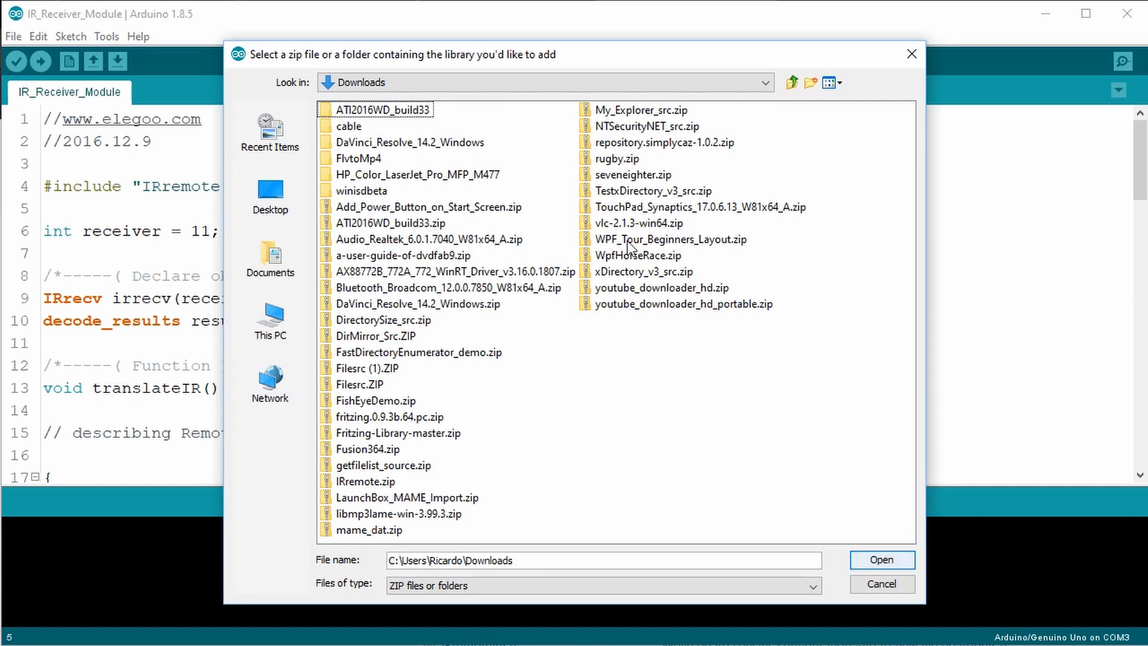
pyautogui.click(365, 481)
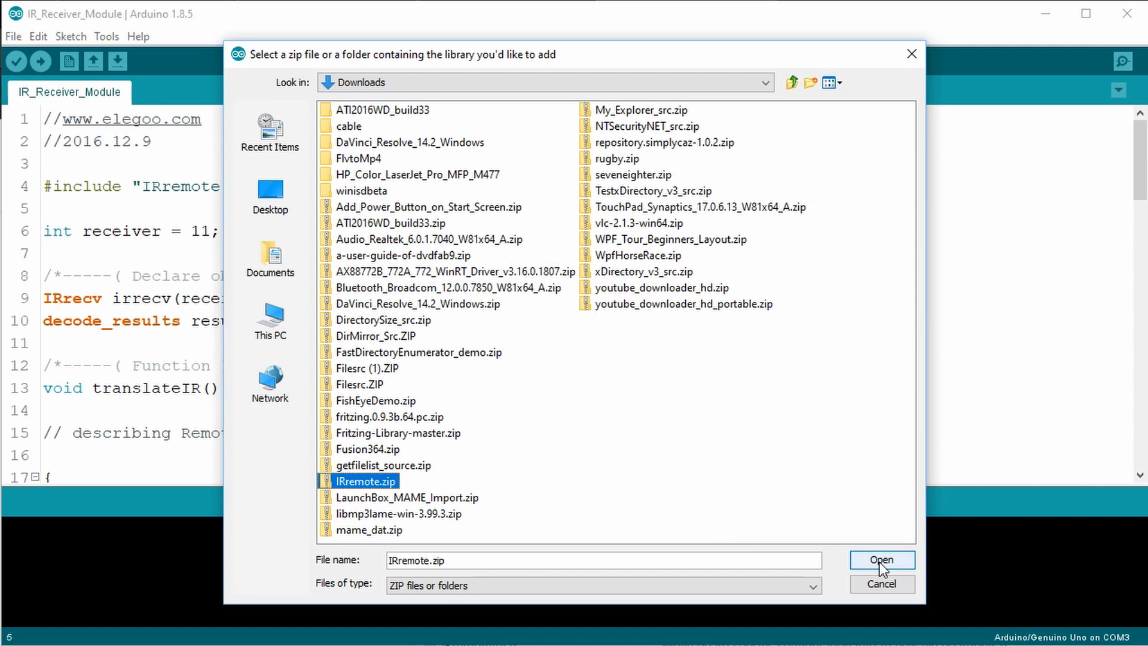
# Add the IRremote.zip library and open the Library Manager.
pyautogui.click(882, 560)
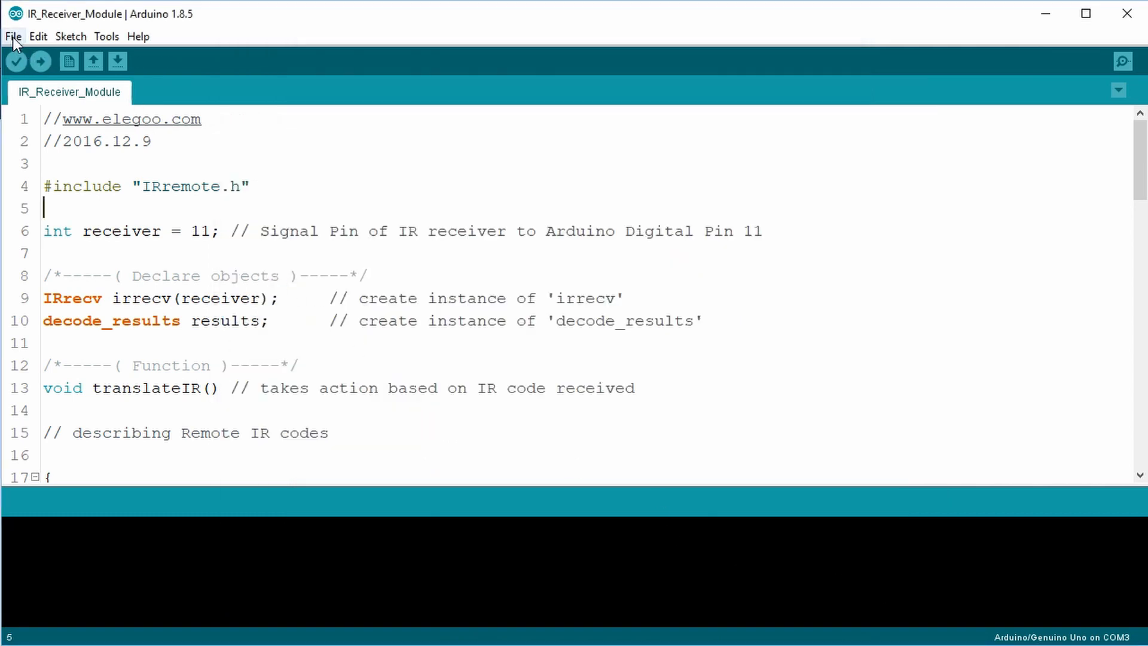
pyautogui.click(71, 36)
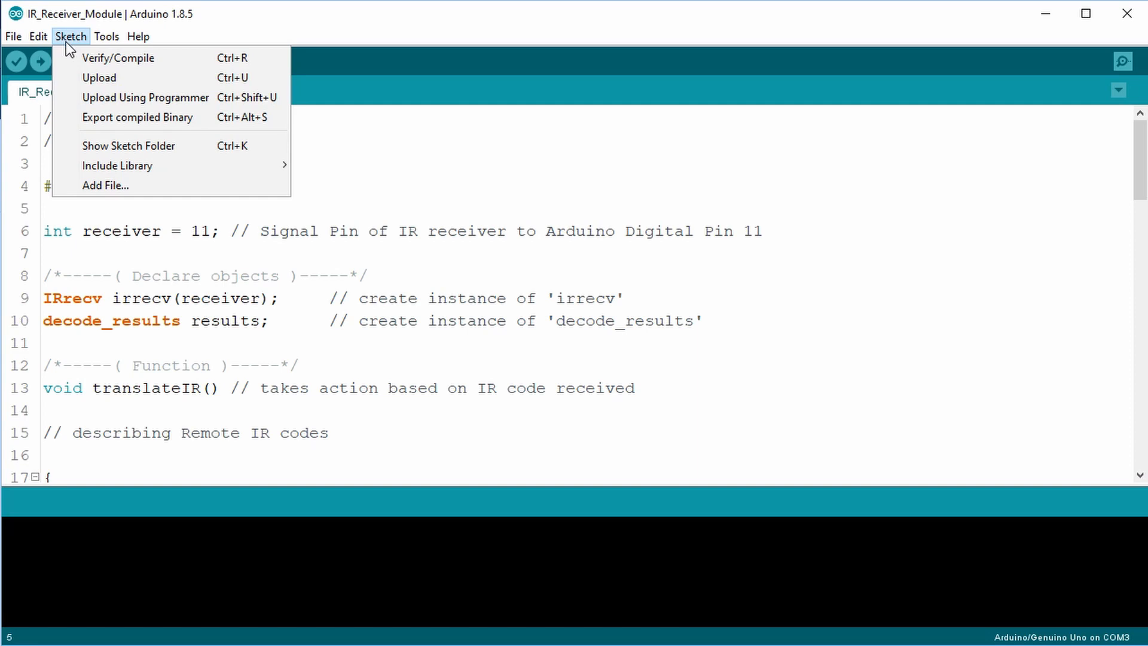
pyautogui.moveTo(118, 165)
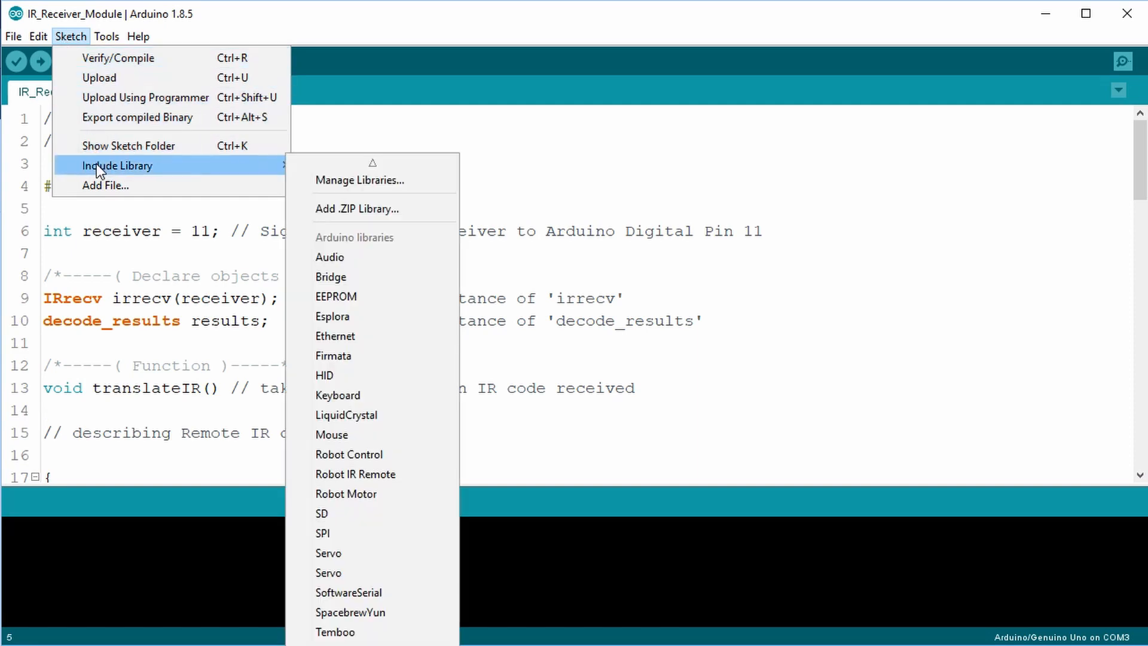
pyautogui.moveTo(359, 180)
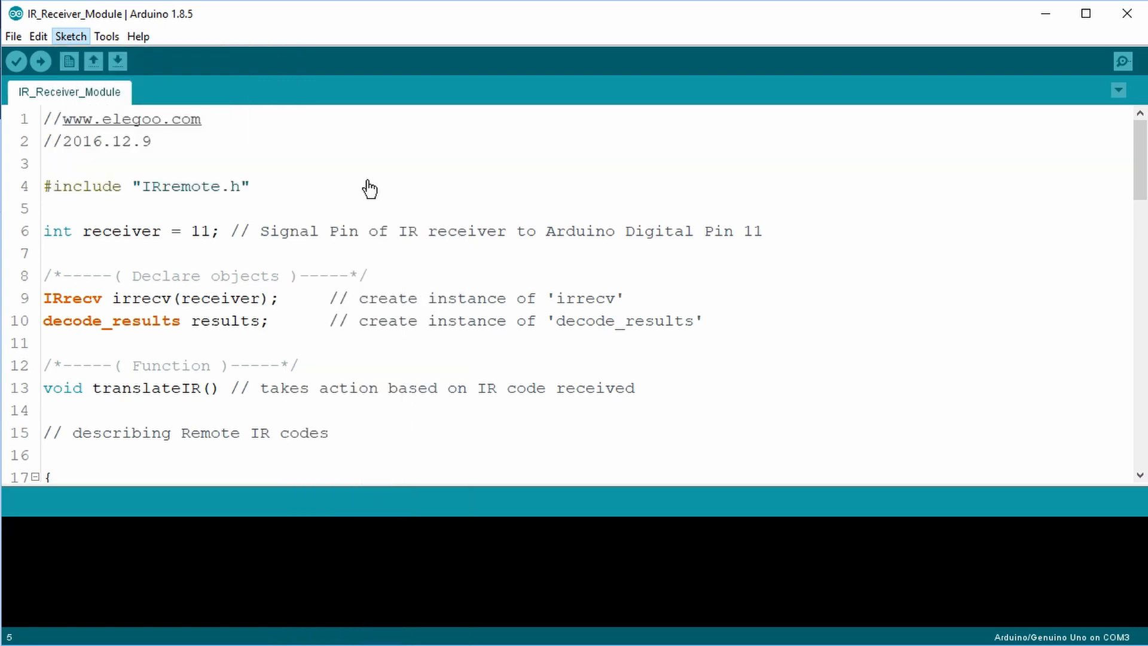
pyautogui.click(71, 36)
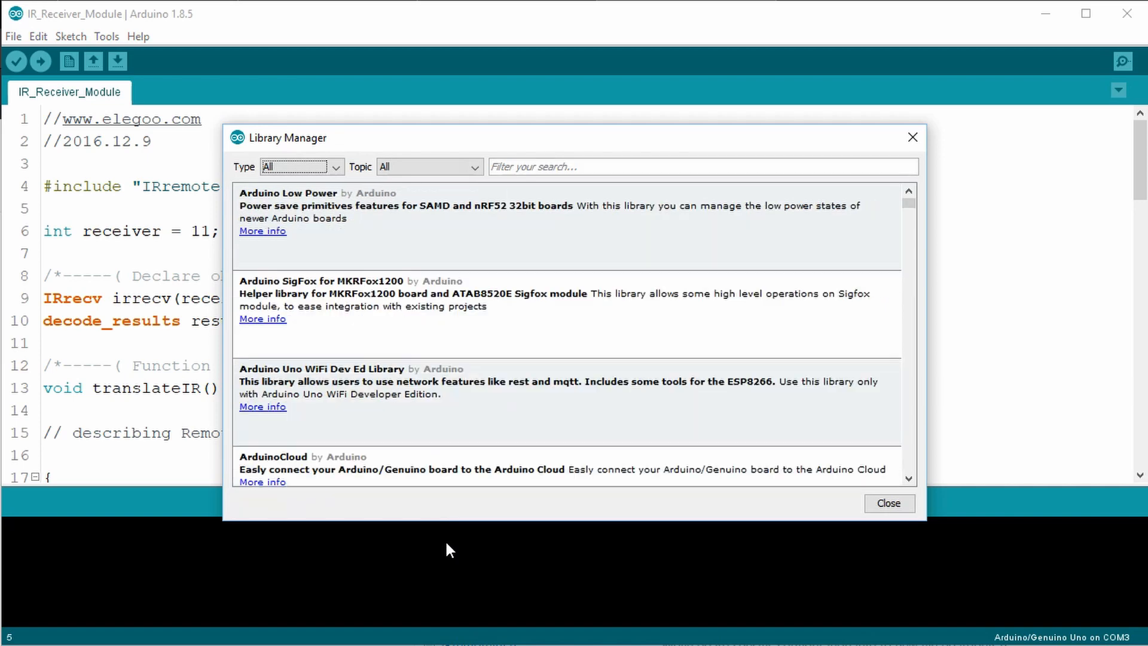
# Filter the Library Manager for 'IRremo' and check the installed 2.2.3 version.
pyautogui.click(704, 166)
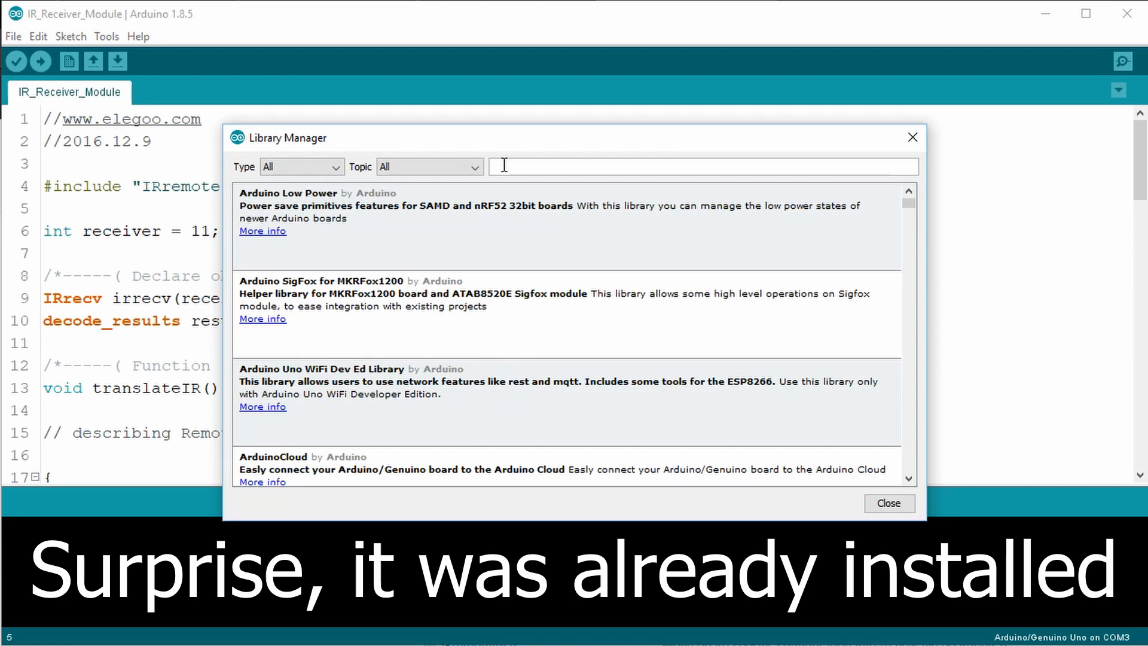
pyautogui.write('IRremote')
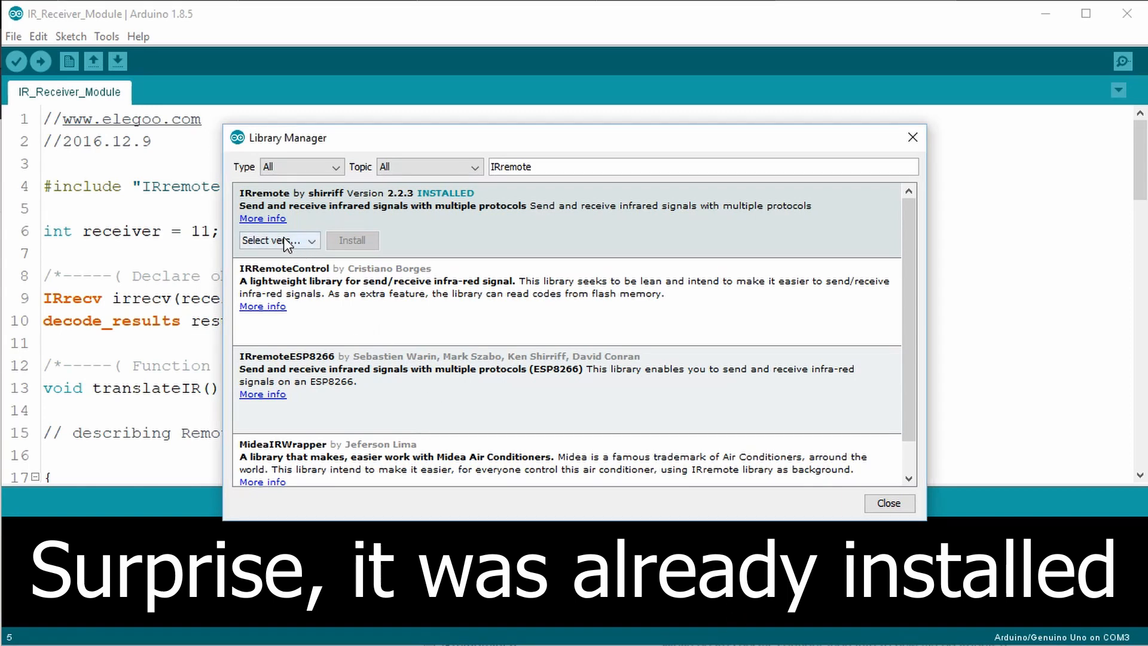
pyautogui.click(278, 241)
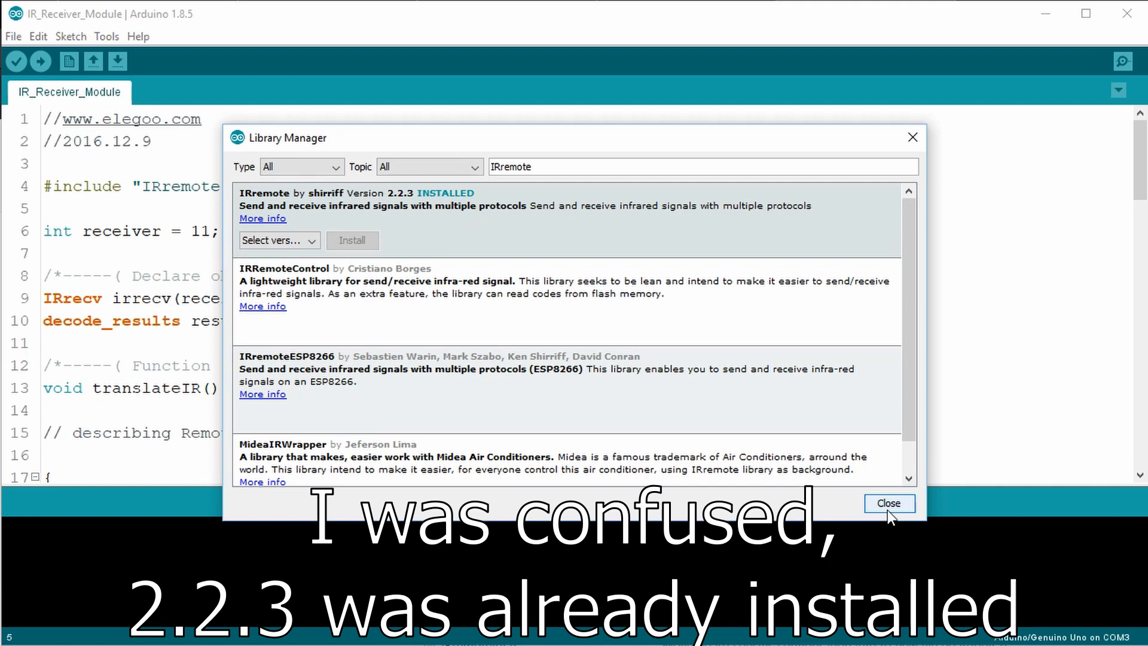
pyautogui.moveTo(890, 513)
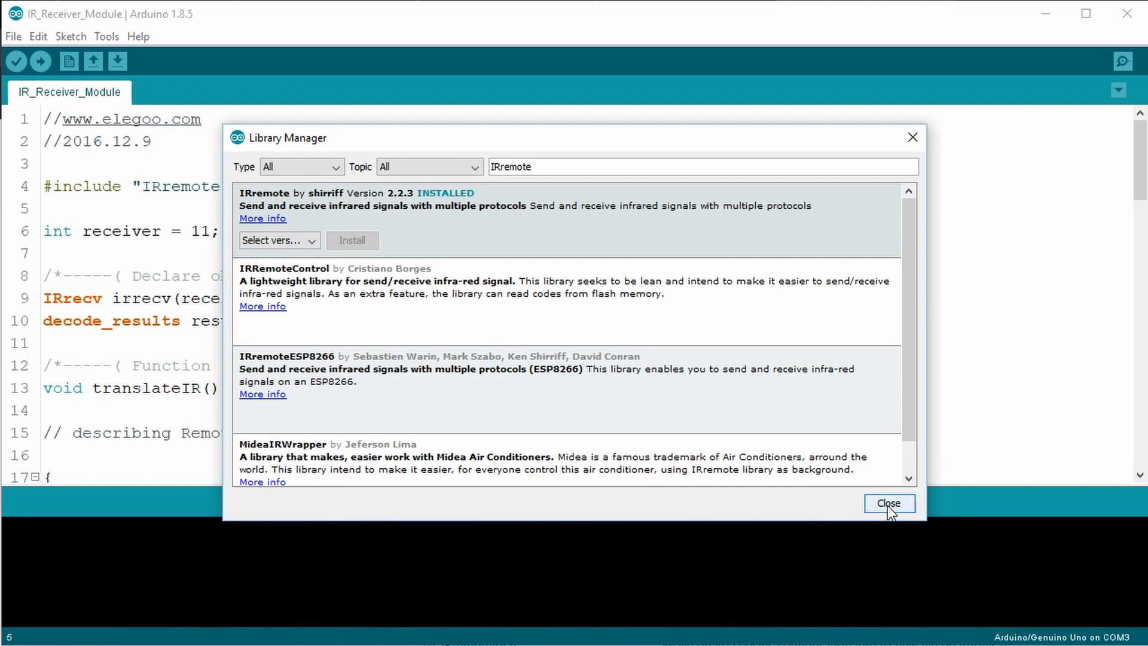
# Close the Library Manager and highlight the translateIR declaration on line 13.
pyautogui.click(888, 503)
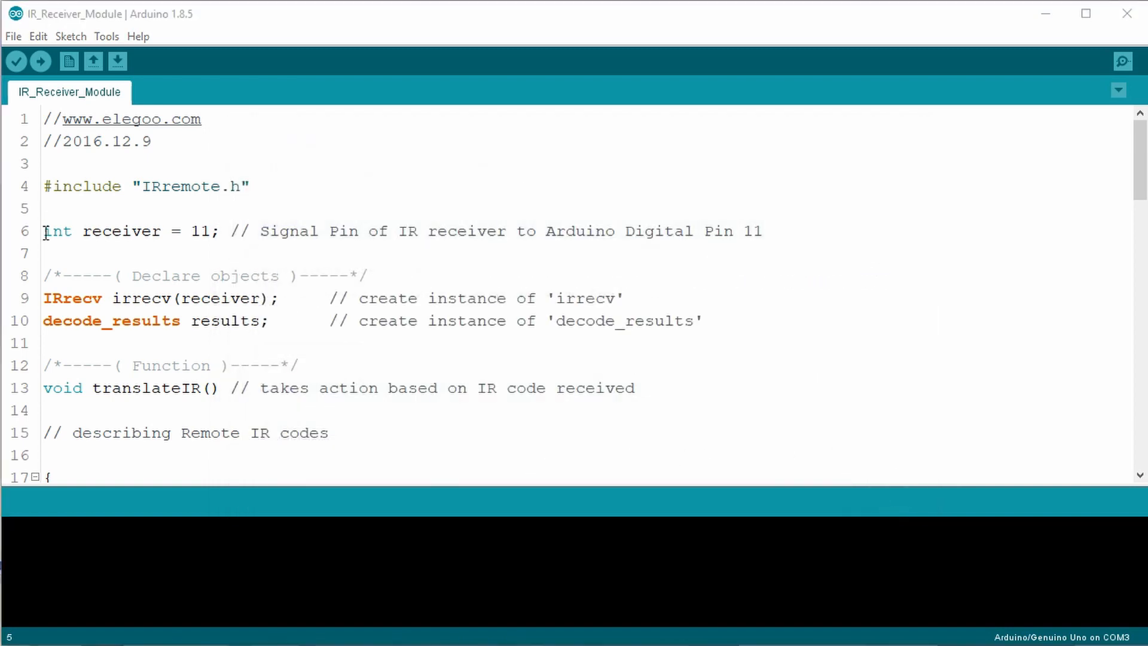
pyautogui.moveTo(43, 231); pyautogui.dragTo(216, 230)
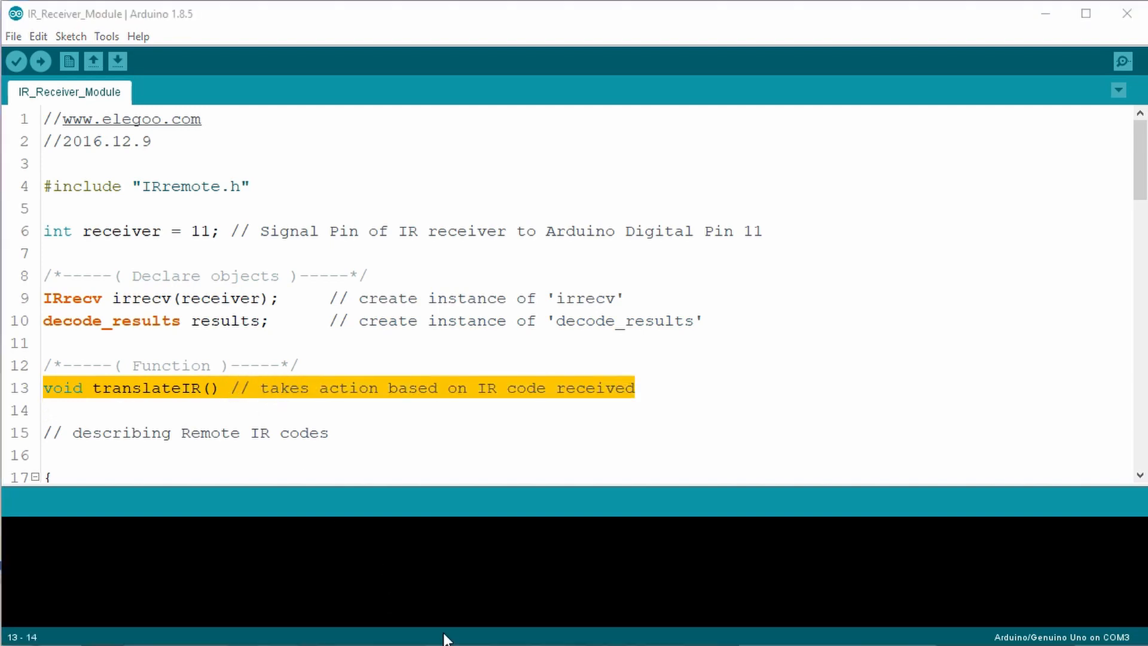
pyautogui.scroll(-3)
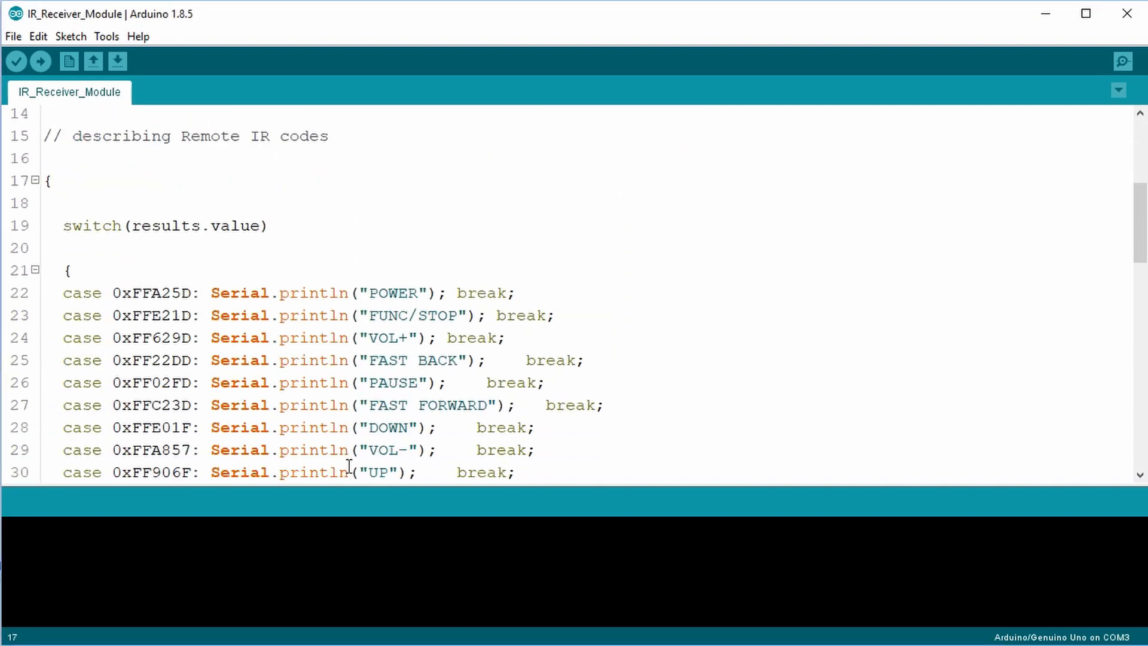
pyautogui.scroll(-3)
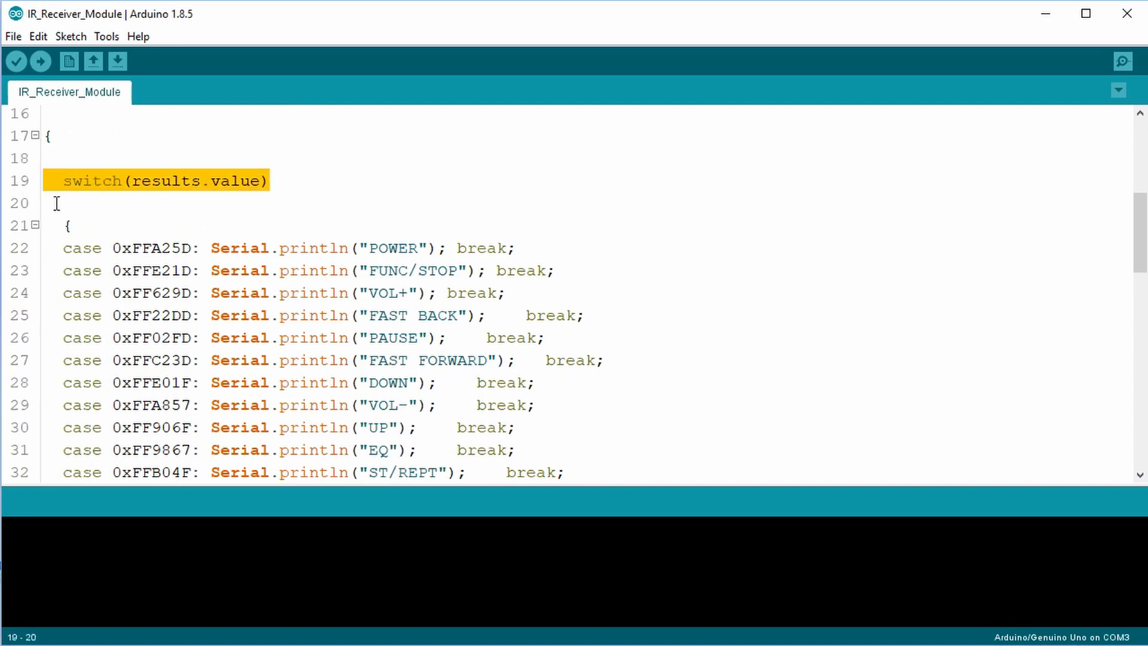
pyautogui.scroll(-3)
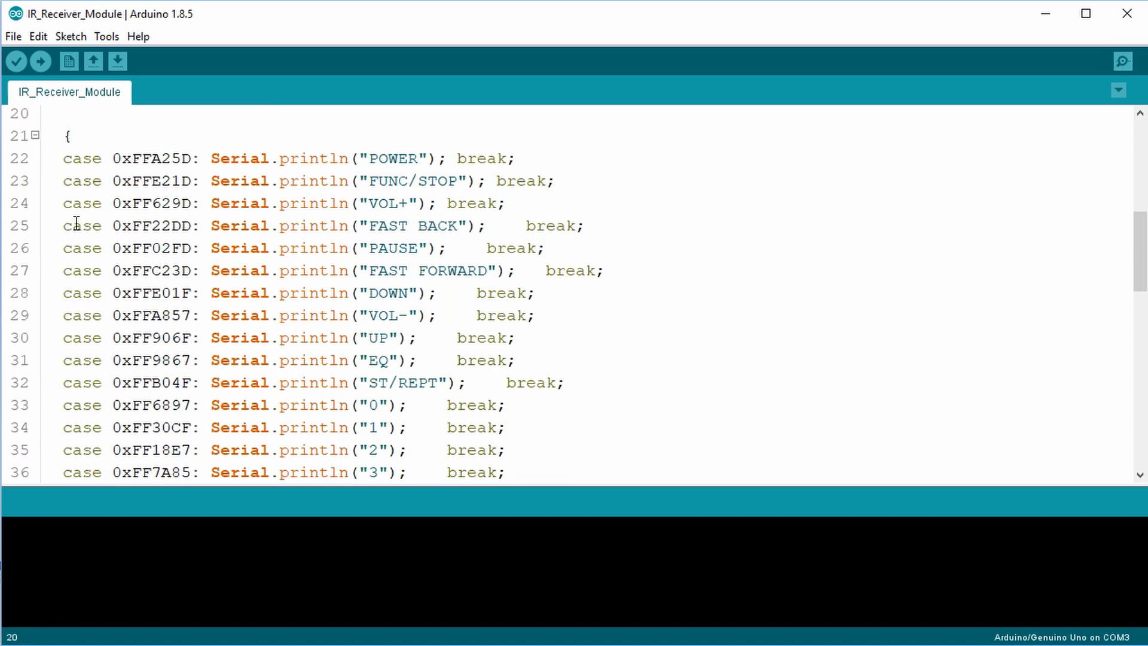
pyautogui.scroll(-3)
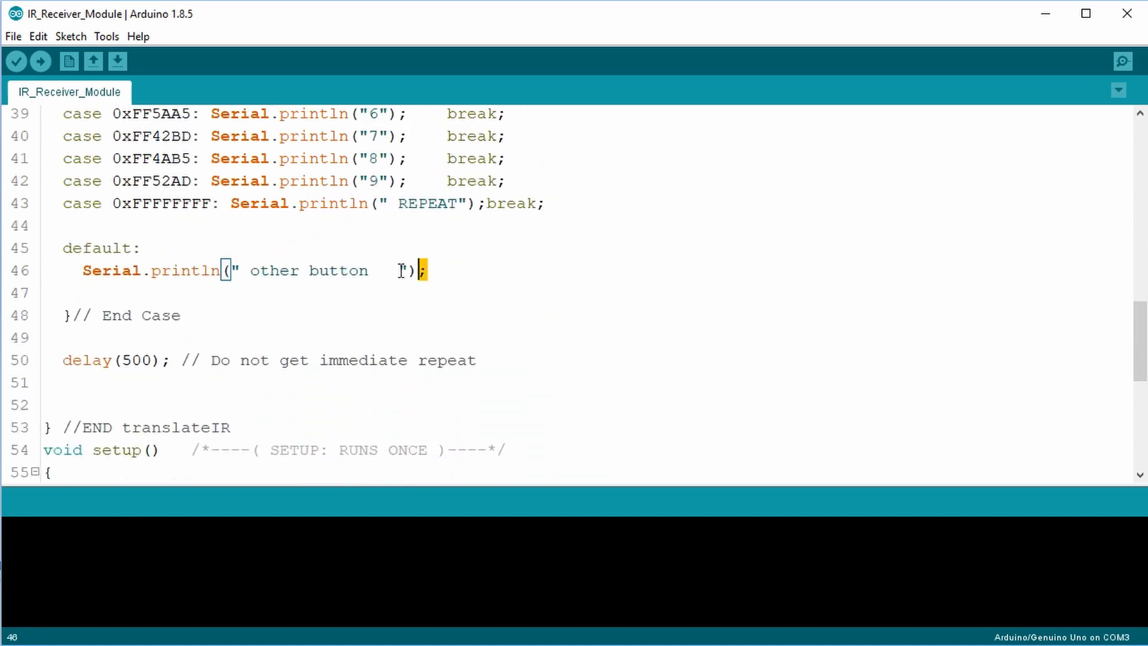
pyautogui.moveTo(395, 270); pyautogui.dragTo(44, 225)
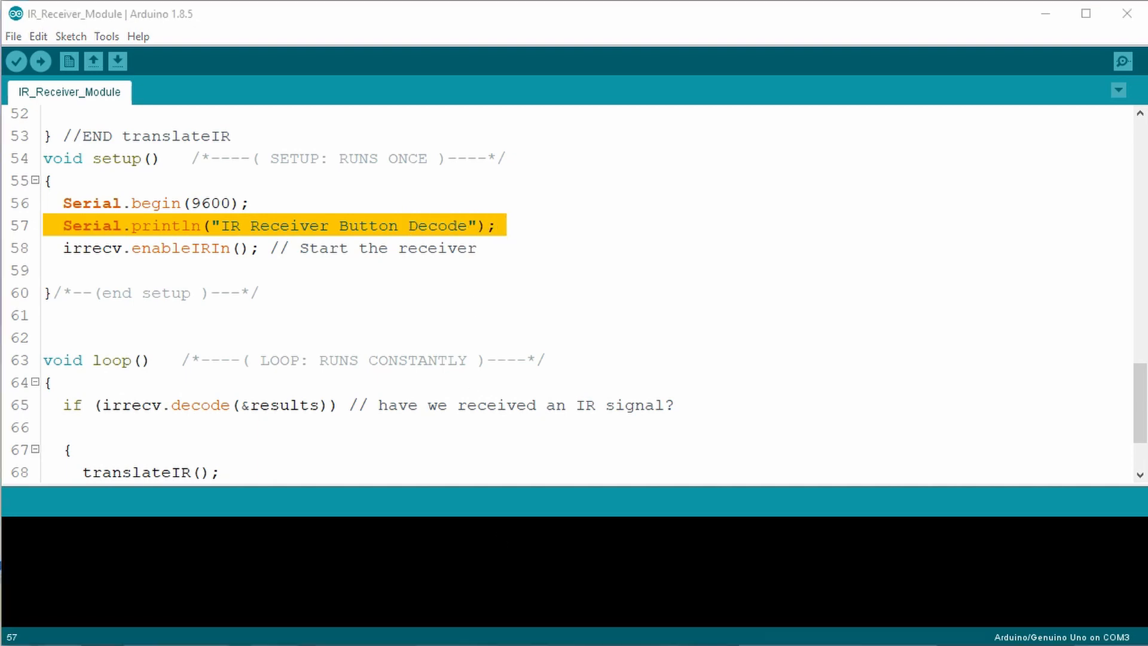
pyautogui.click(482, 247)
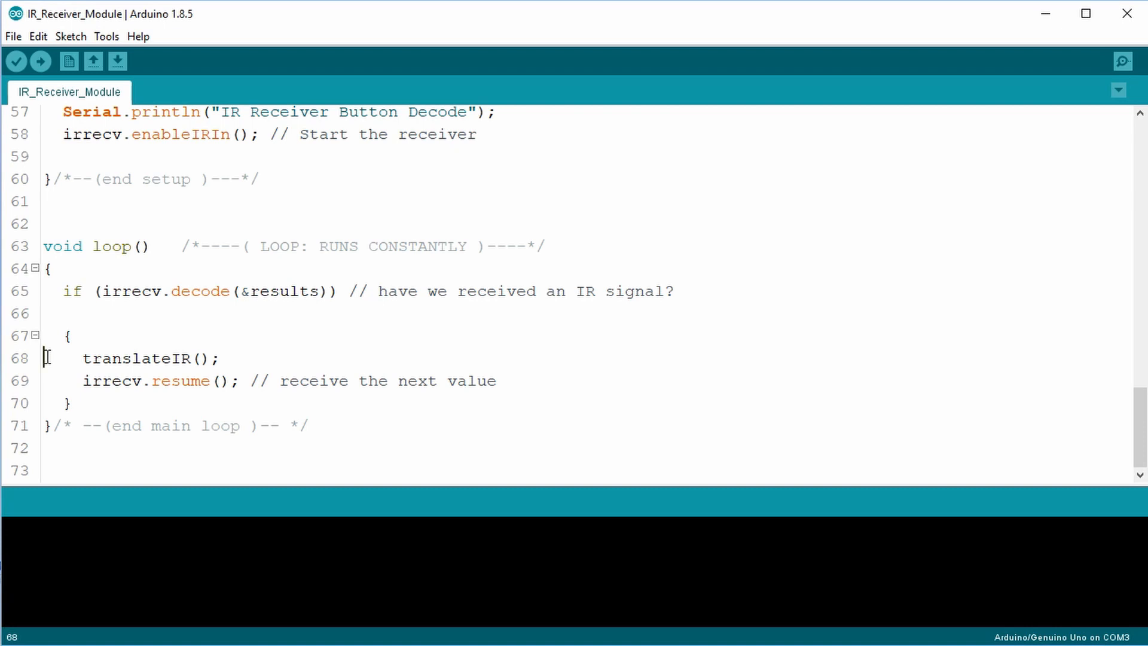
pyautogui.moveTo(45, 359); pyautogui.dragTo(496, 381)
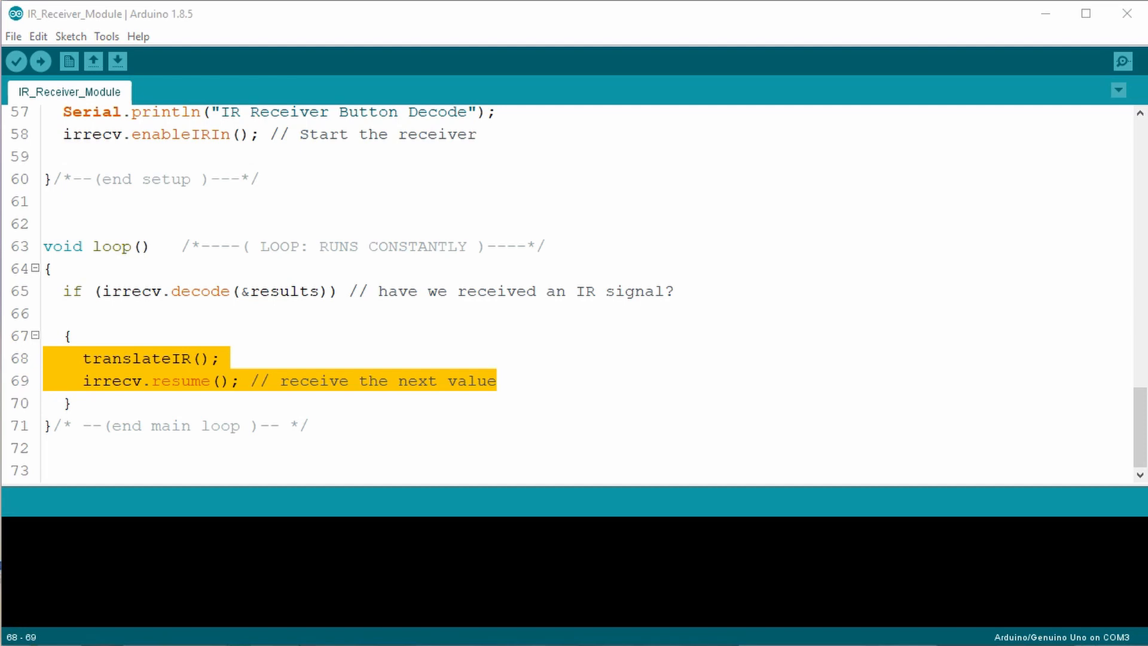
# Upload the IR_Receiver_Module sketch to the Uno board.
pyautogui.click(40, 61)
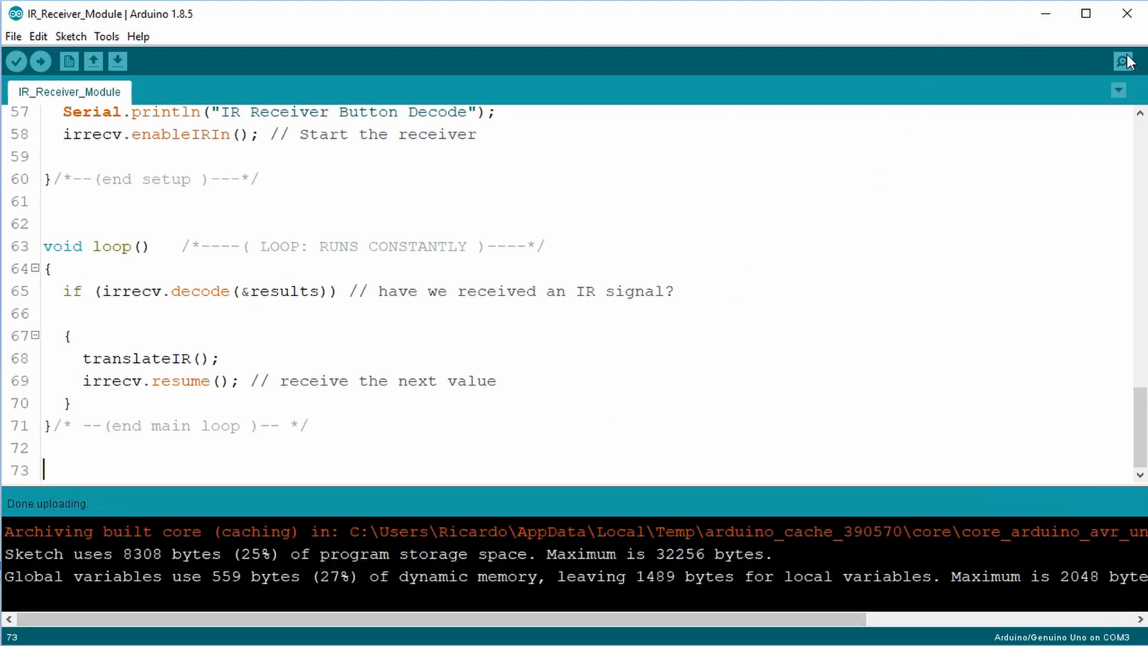
# Open the Serial Monitor at 9600 baud and view decoded button names and REPEAT lines.
pyautogui.click(1129, 61)
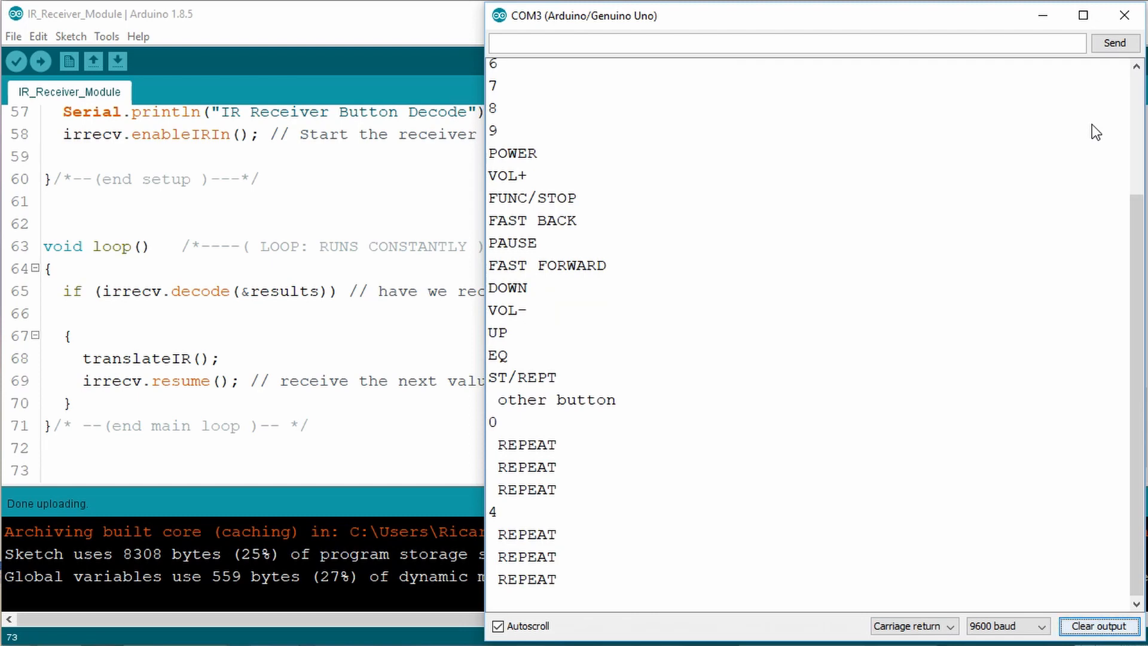
pyautogui.scroll(-3)
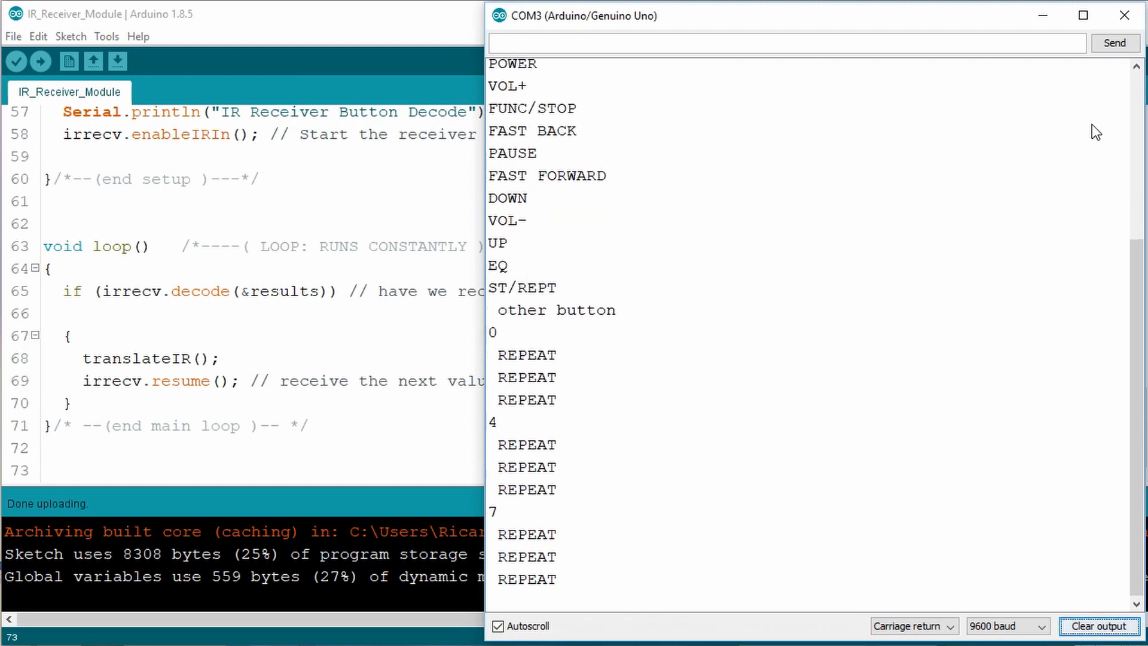